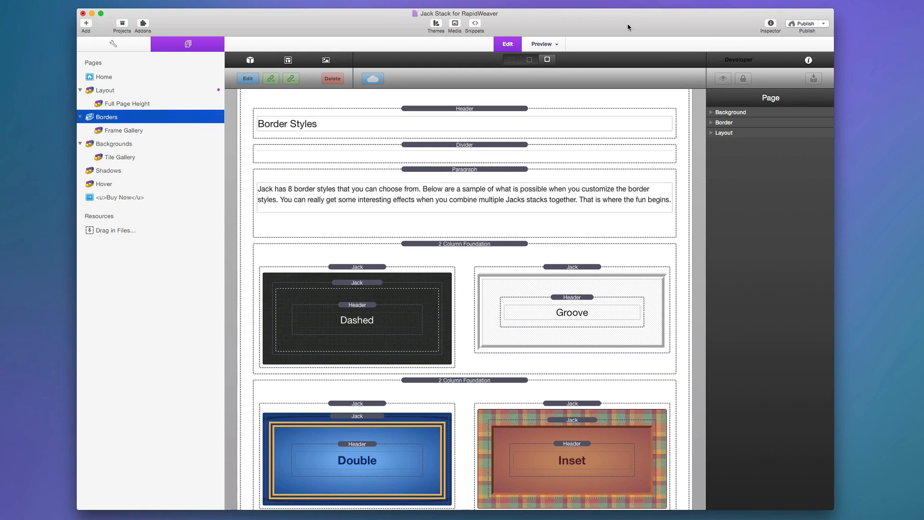
mouse_move(566, 134)
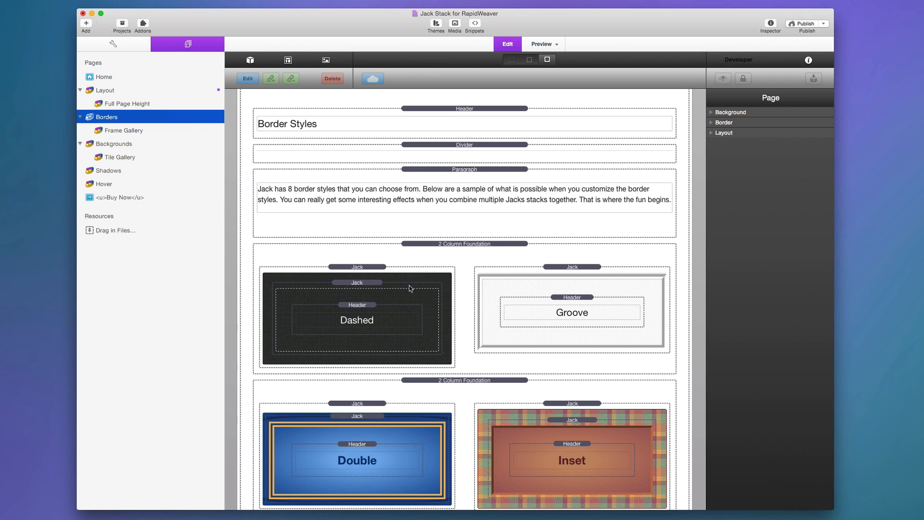
- Select the Dashed Jack stack and list its available border styles in Jack - Border
click(357, 266)
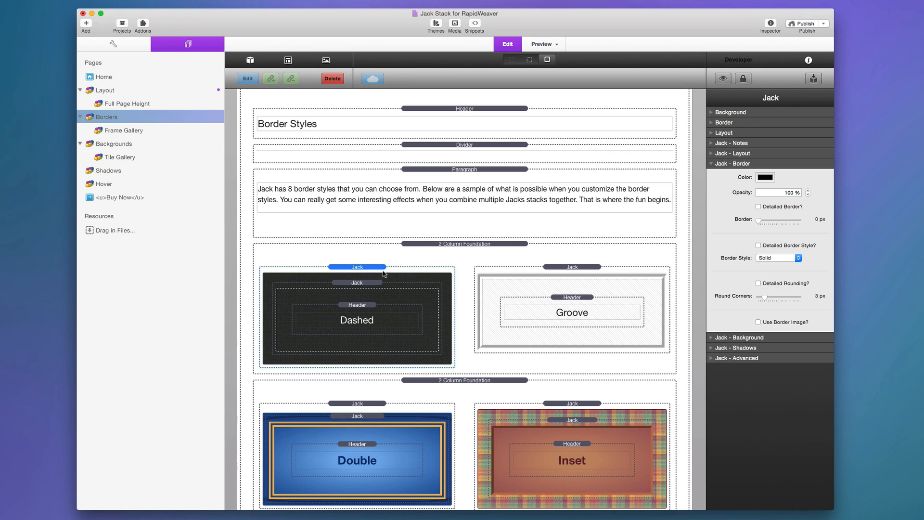
scroll(down, 3)
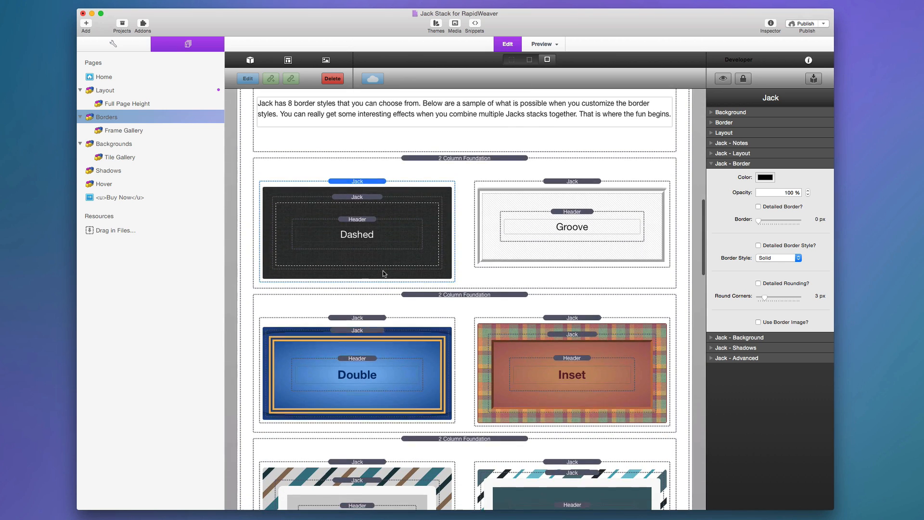
scroll(down, 3)
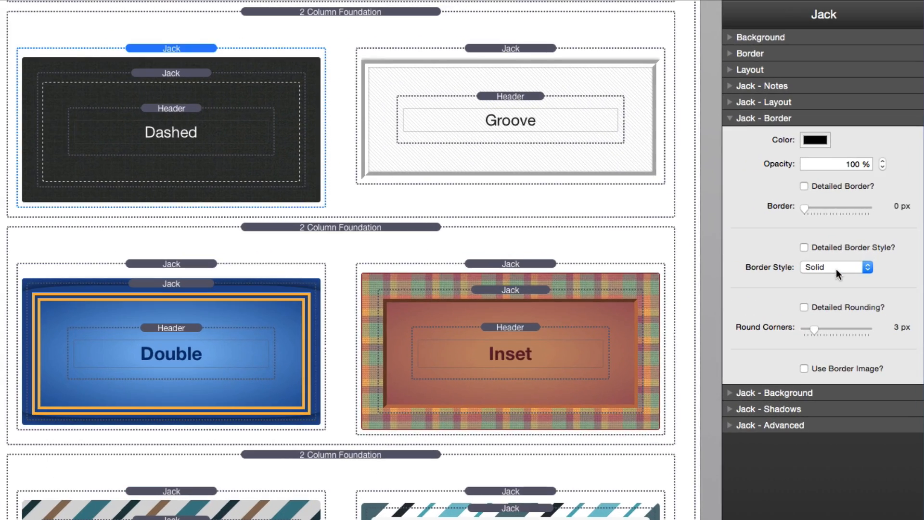
click(836, 267)
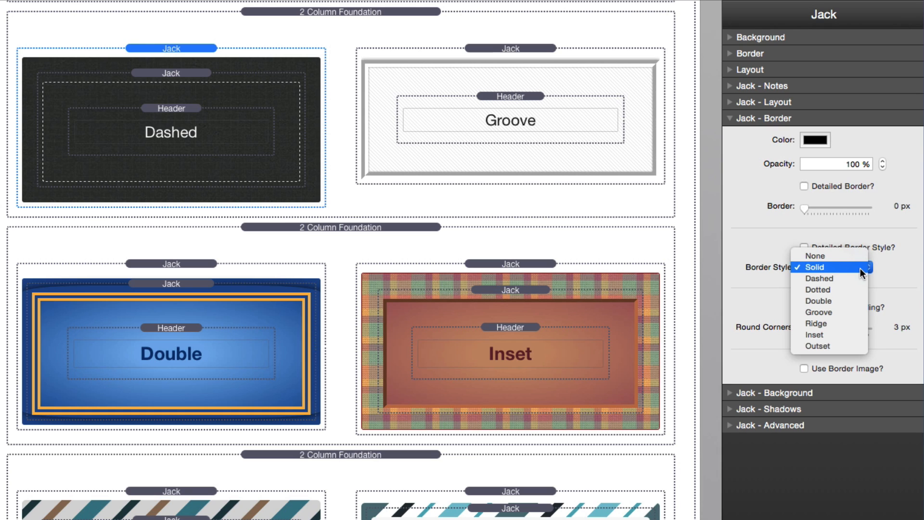
mouse_move(841, 315)
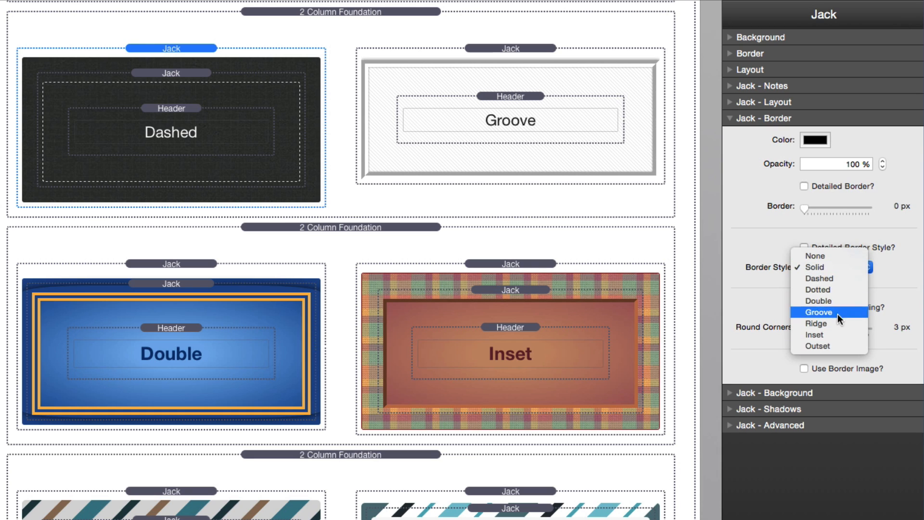
mouse_move(831, 268)
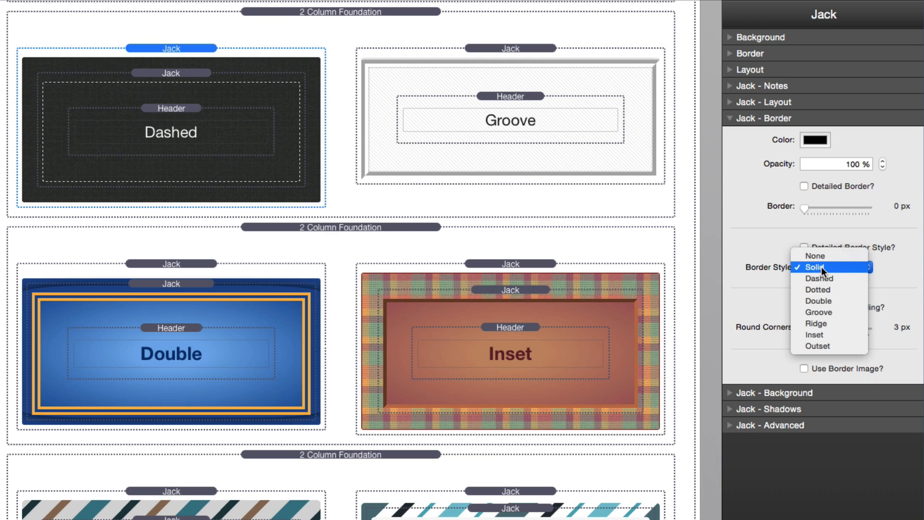
click(814, 267)
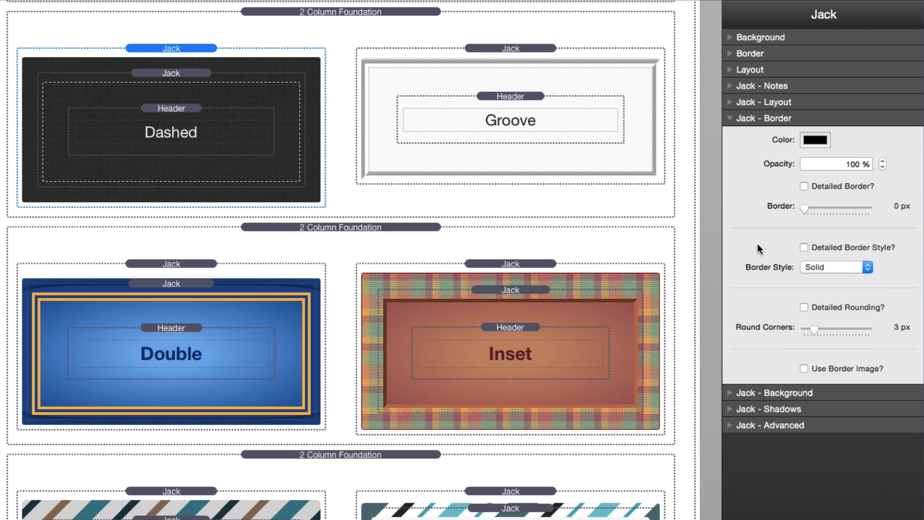
click(802, 248)
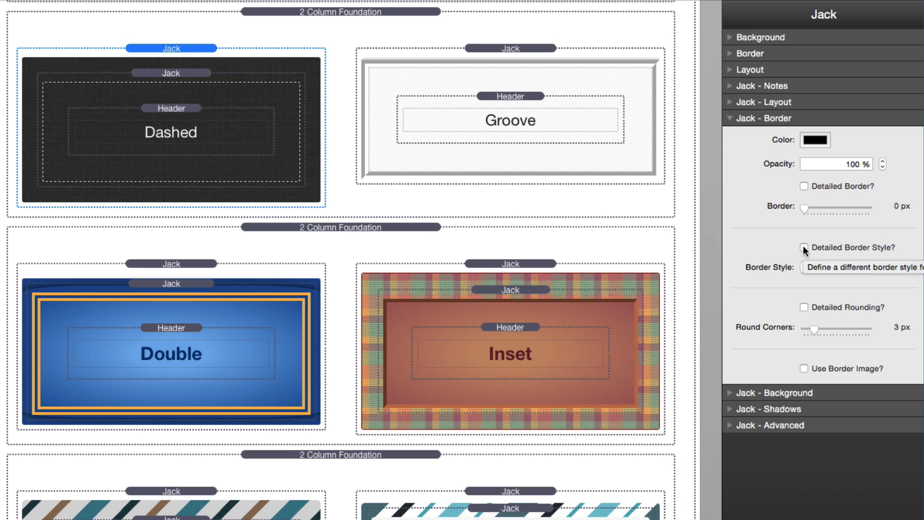
click(802, 248)
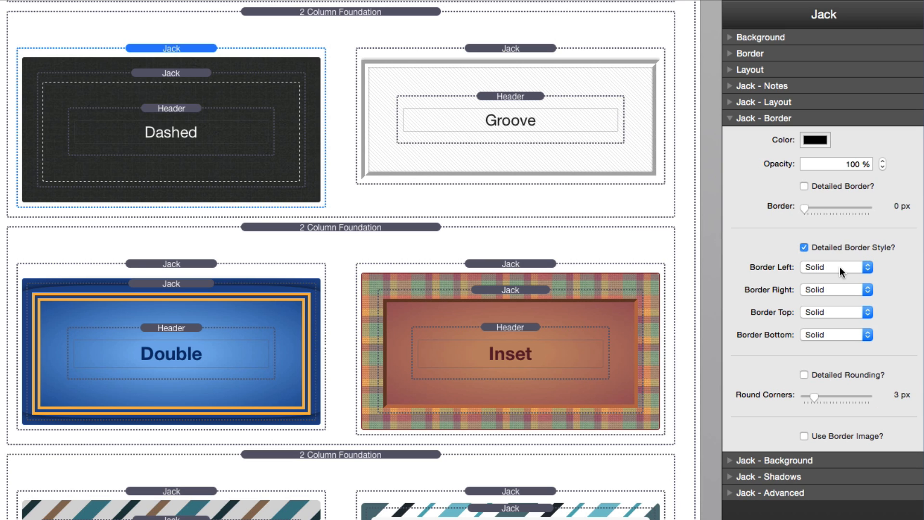
mouse_move(840, 290)
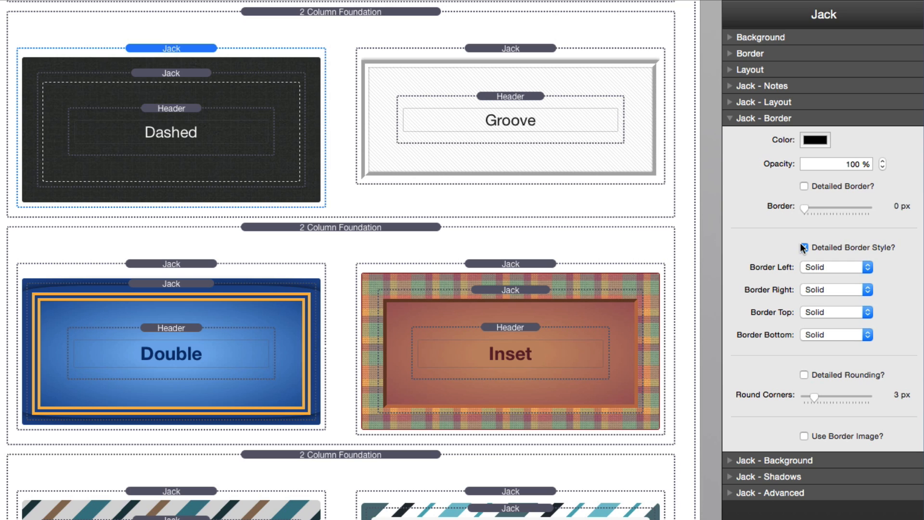
click(802, 248)
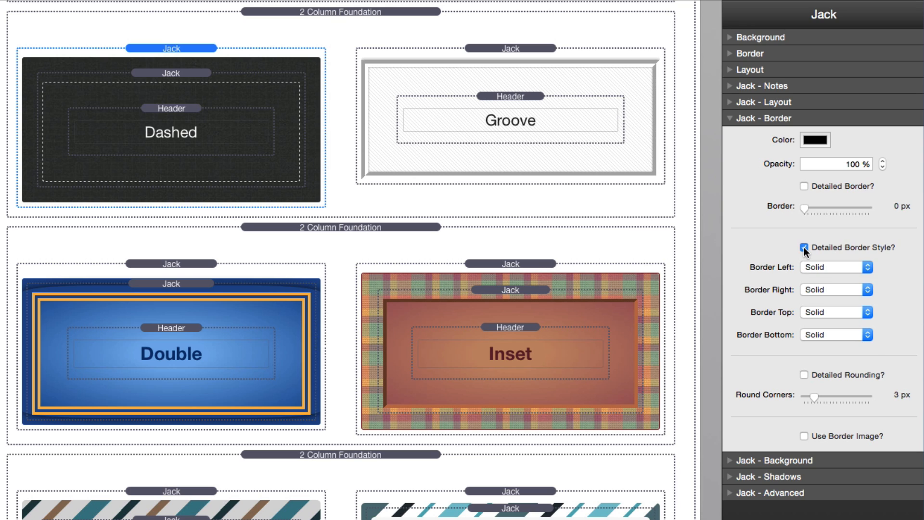
click(802, 247)
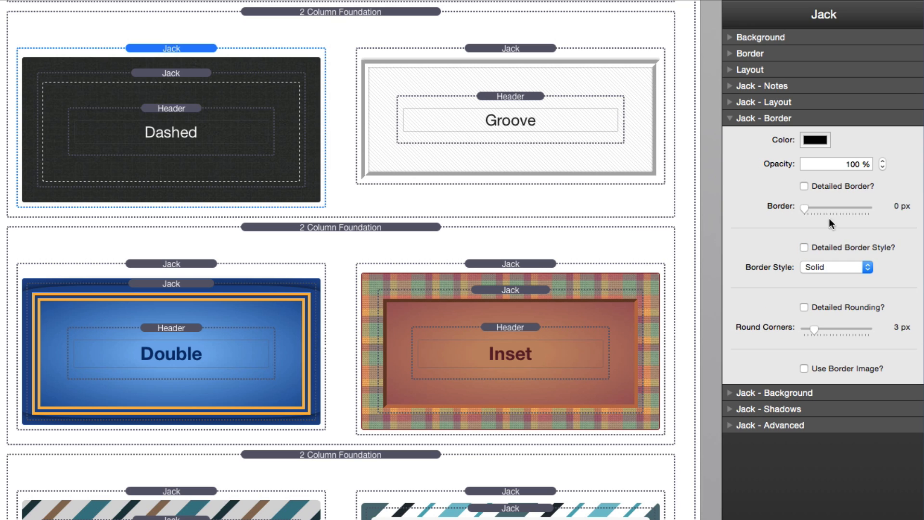
mouse_move(815, 141)
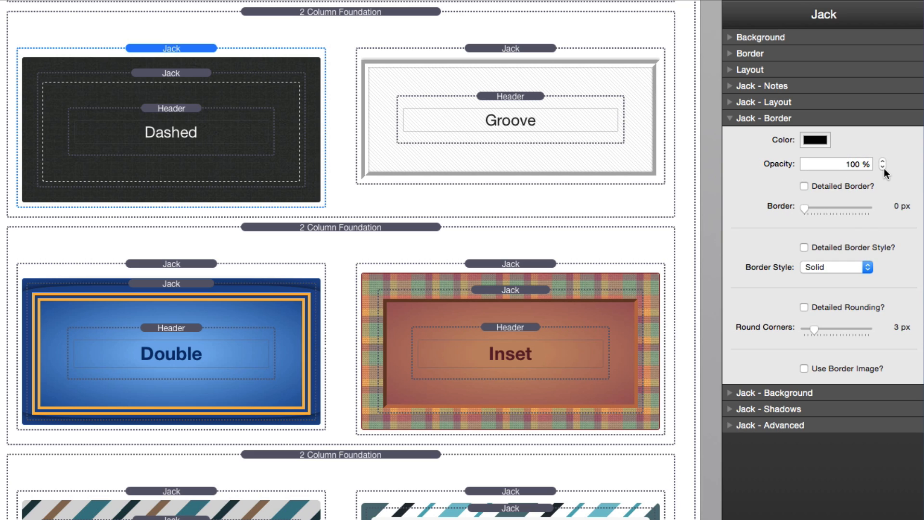
mouse_move(874, 212)
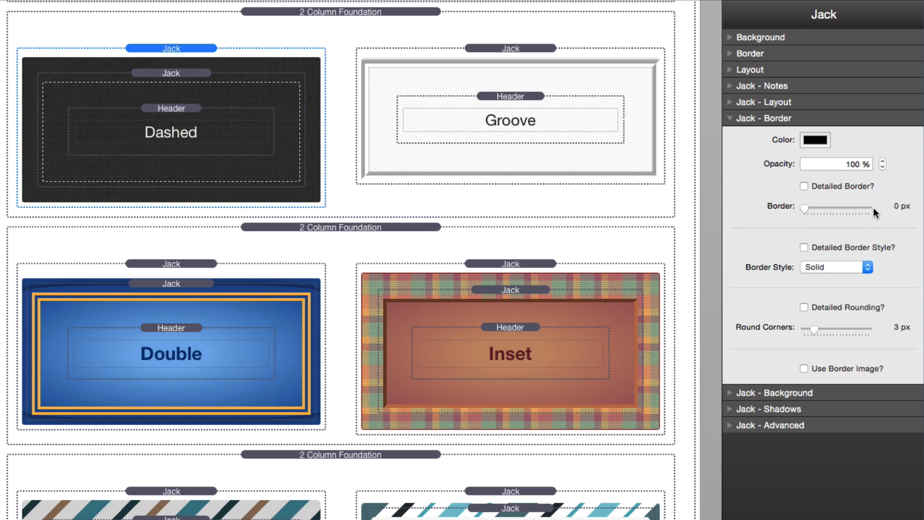
mouse_move(806, 194)
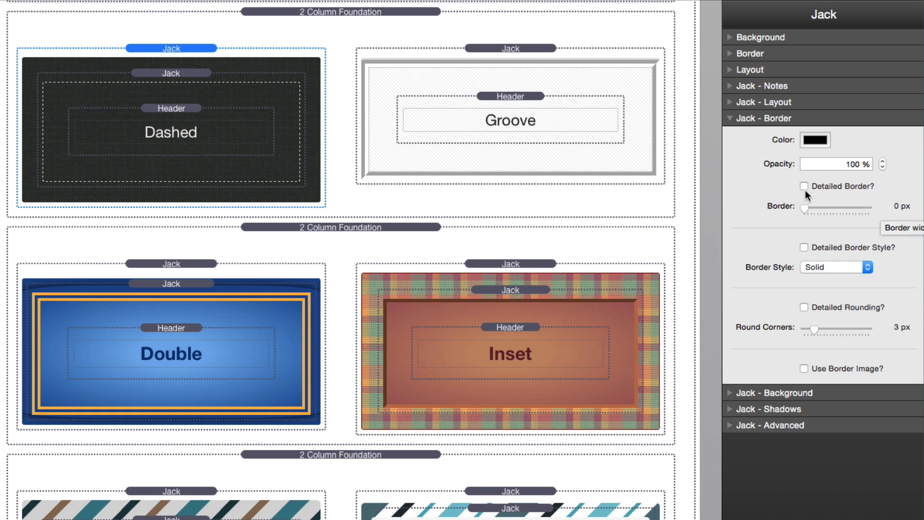
mouse_move(807, 193)
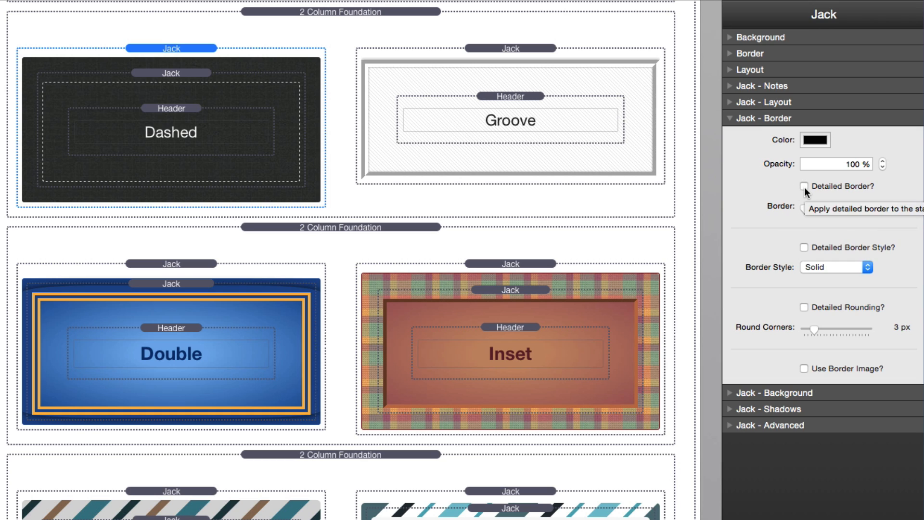
click(803, 186)
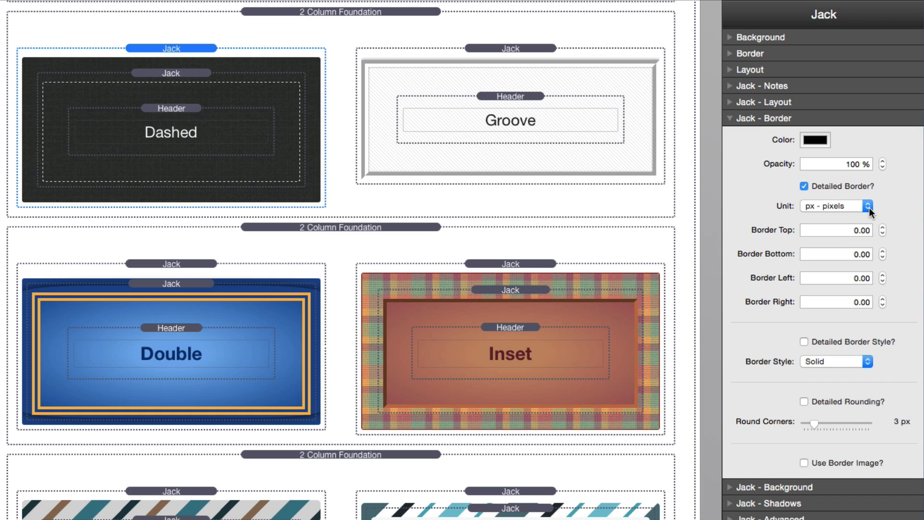
mouse_move(864, 235)
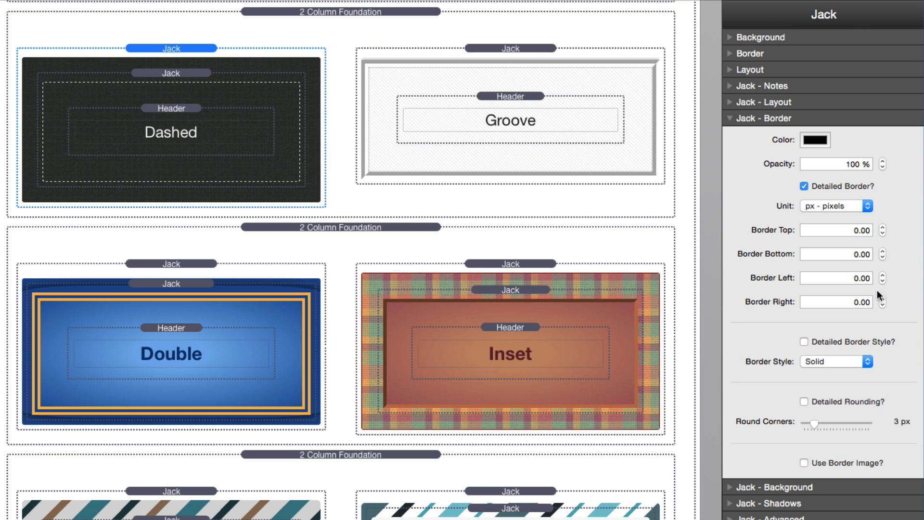
click(835, 206)
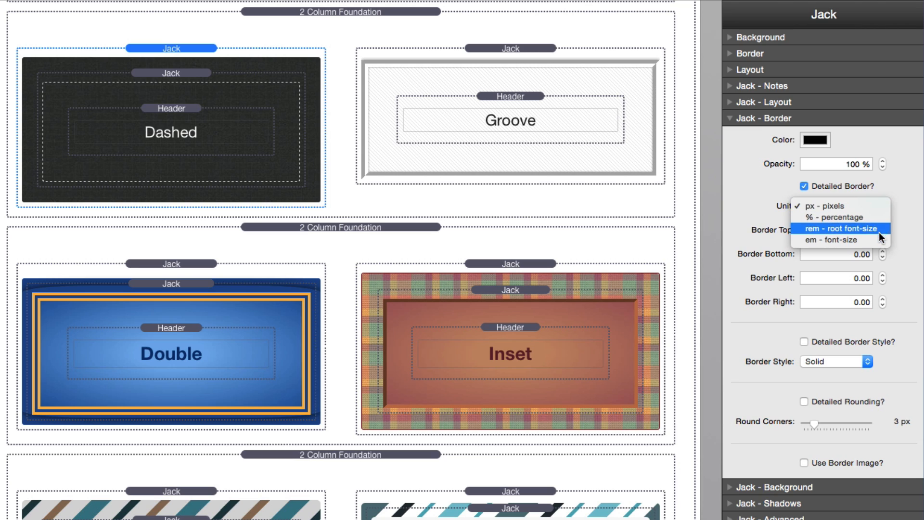
mouse_move(859, 218)
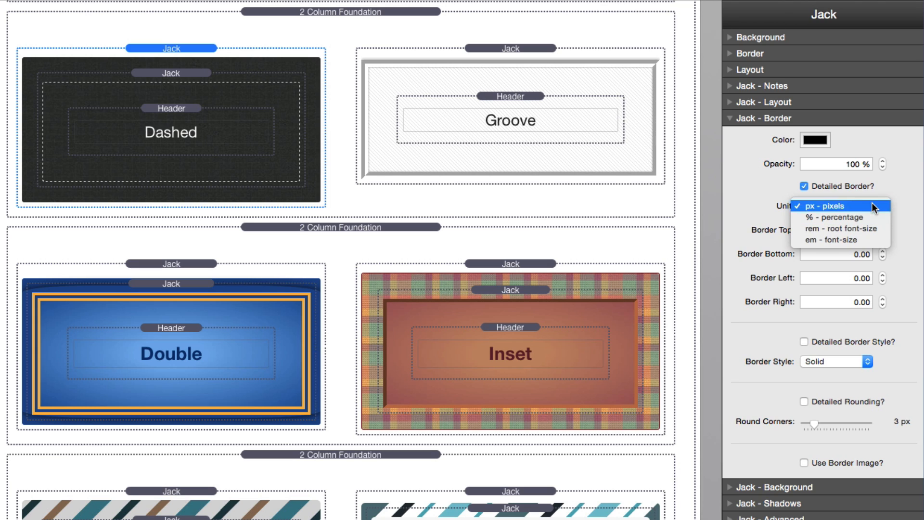
click(839, 206)
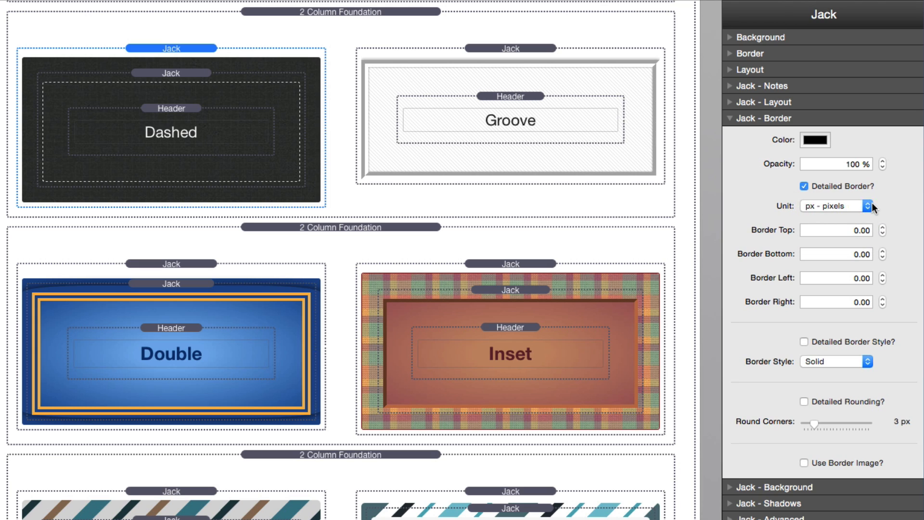
mouse_move(878, 208)
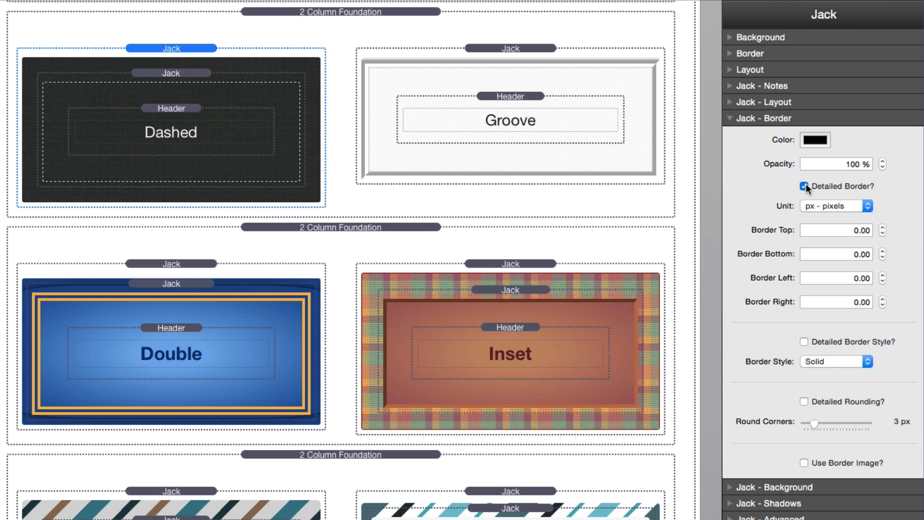
click(804, 186)
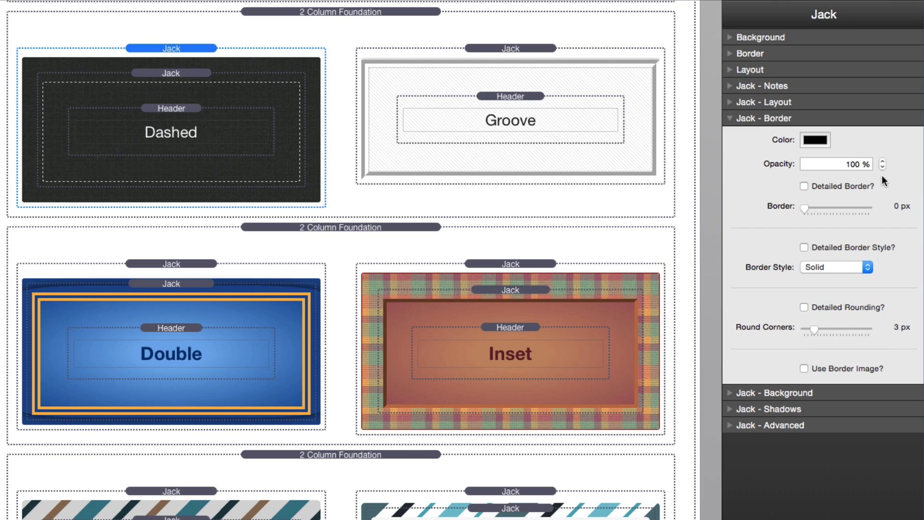
mouse_move(661, 300)
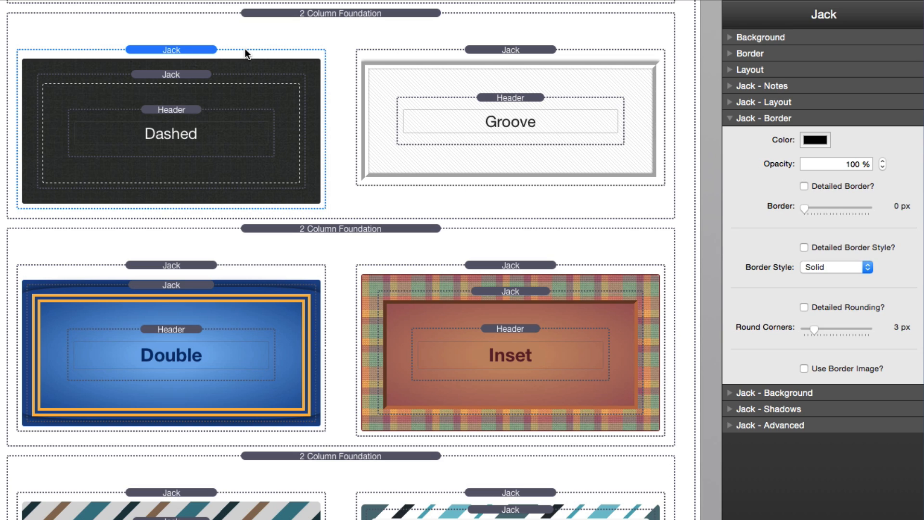
mouse_move(232, 210)
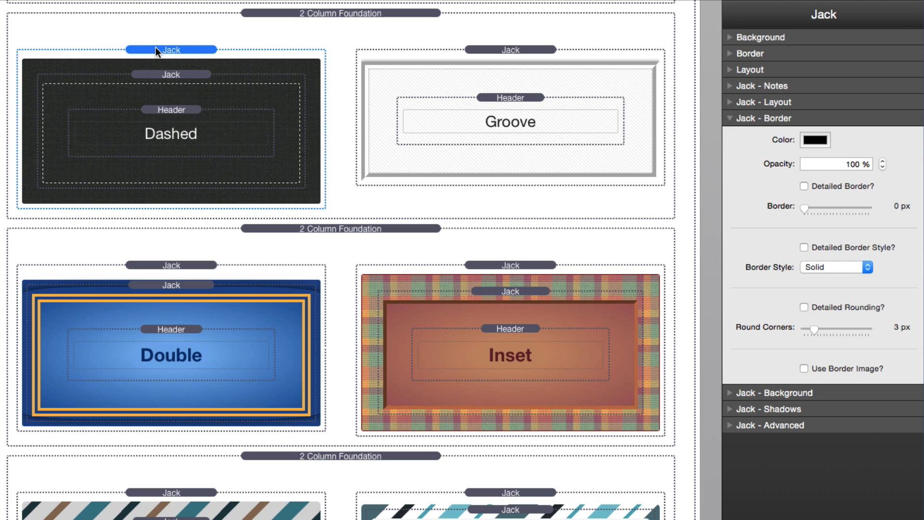
mouse_move(189, 89)
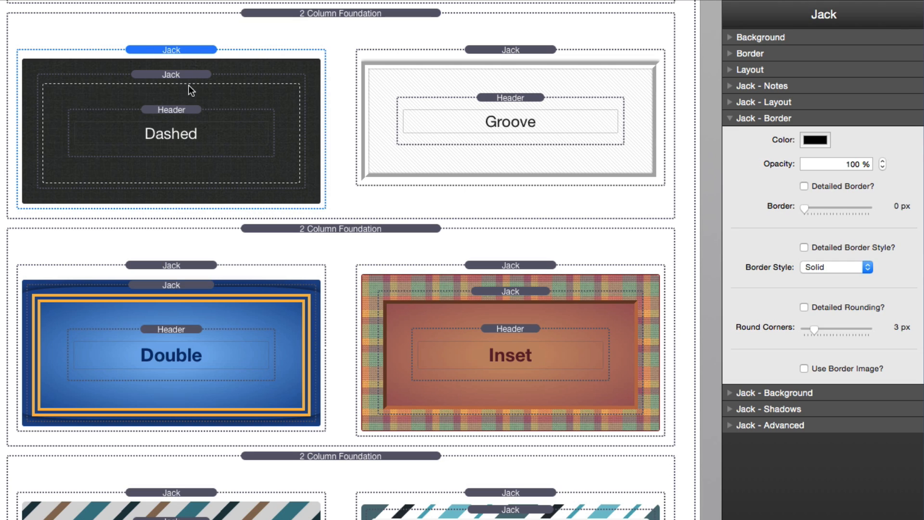
mouse_move(192, 54)
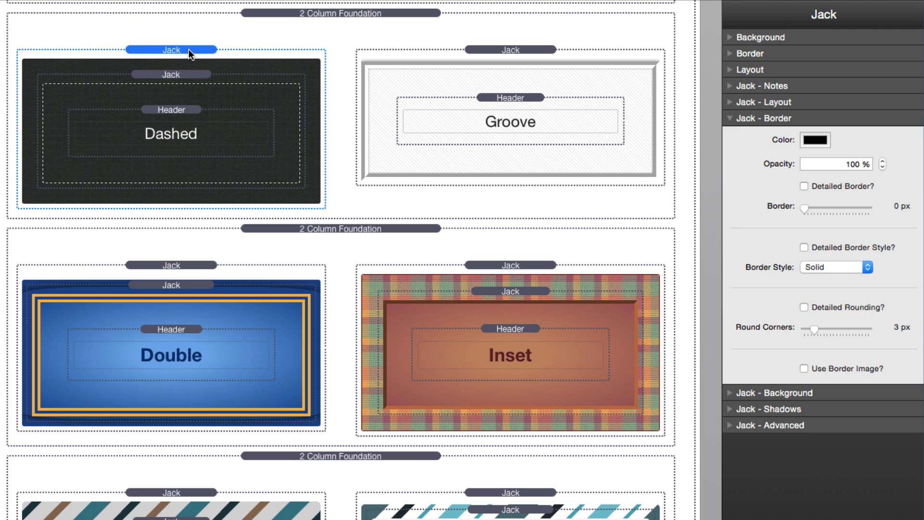
mouse_move(186, 78)
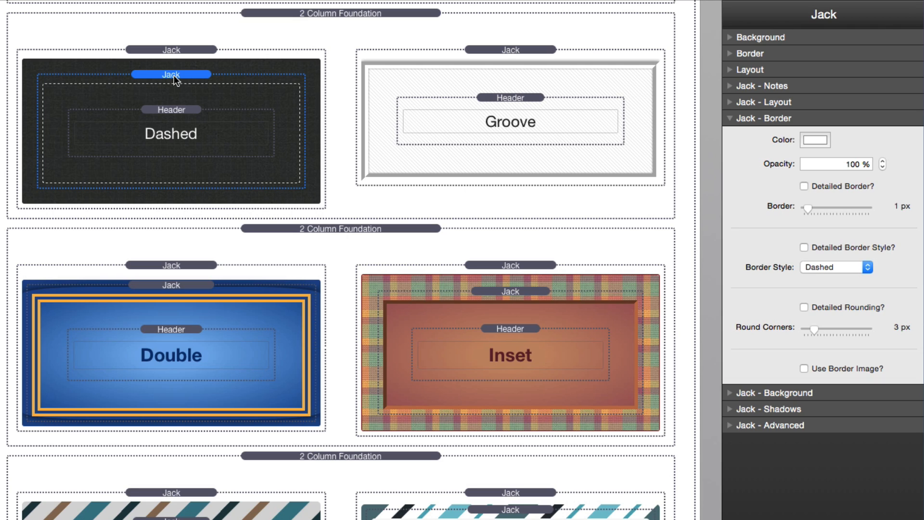
mouse_move(495, 281)
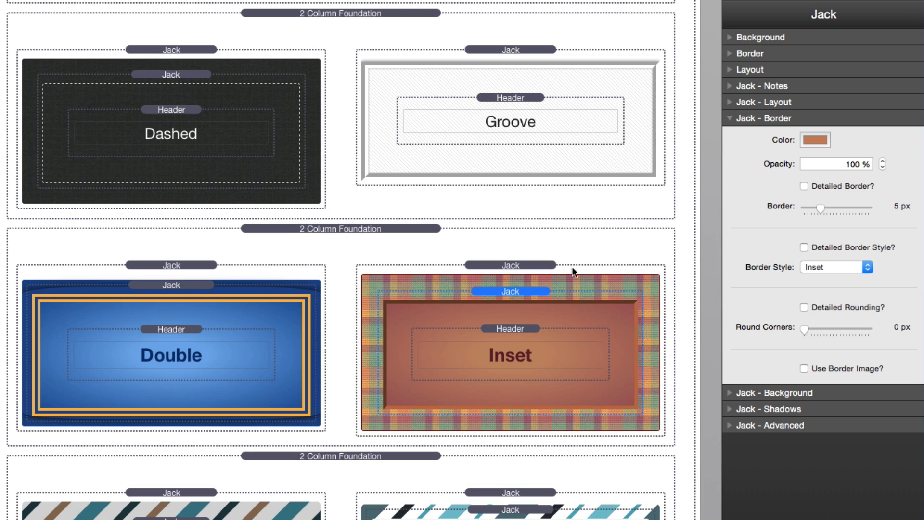
mouse_move(613, 284)
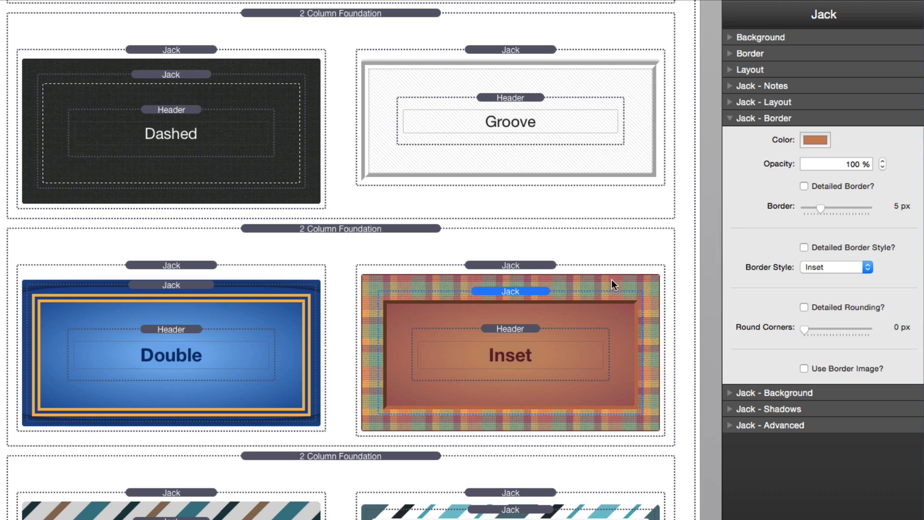
mouse_move(548, 311)
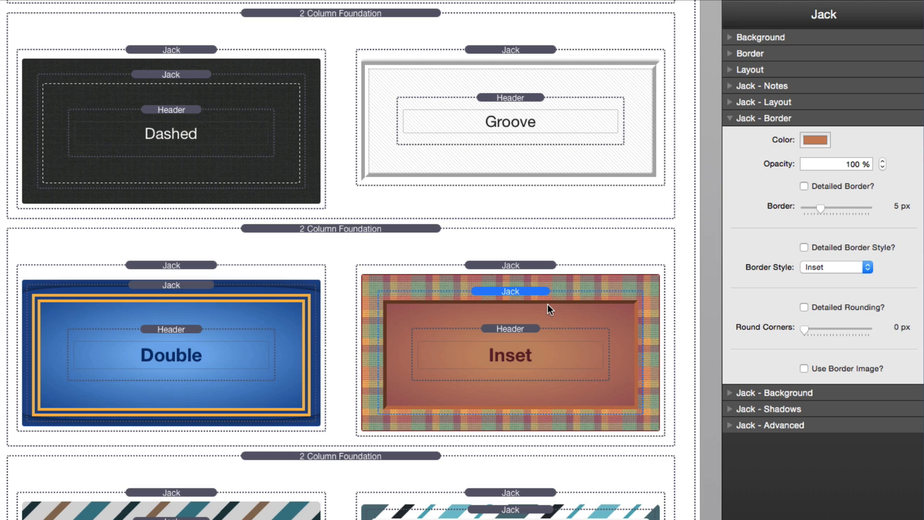
mouse_move(484, 311)
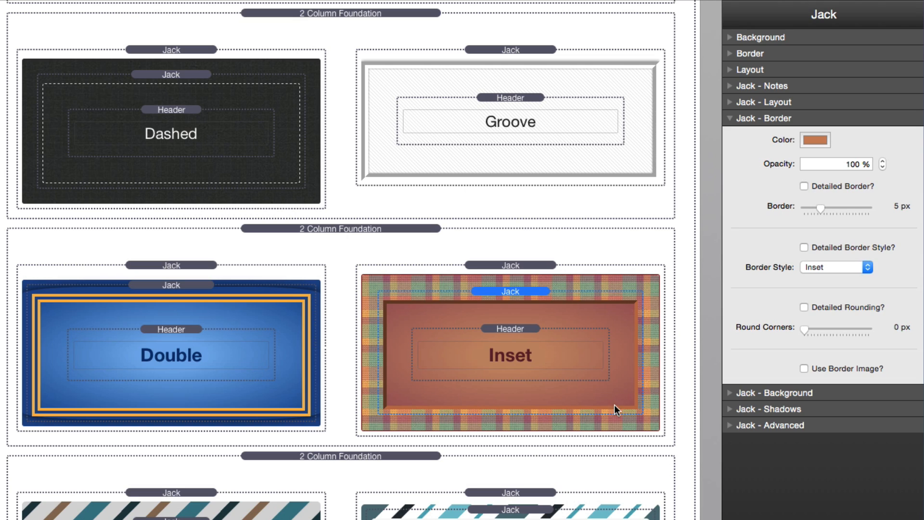
mouse_move(535, 280)
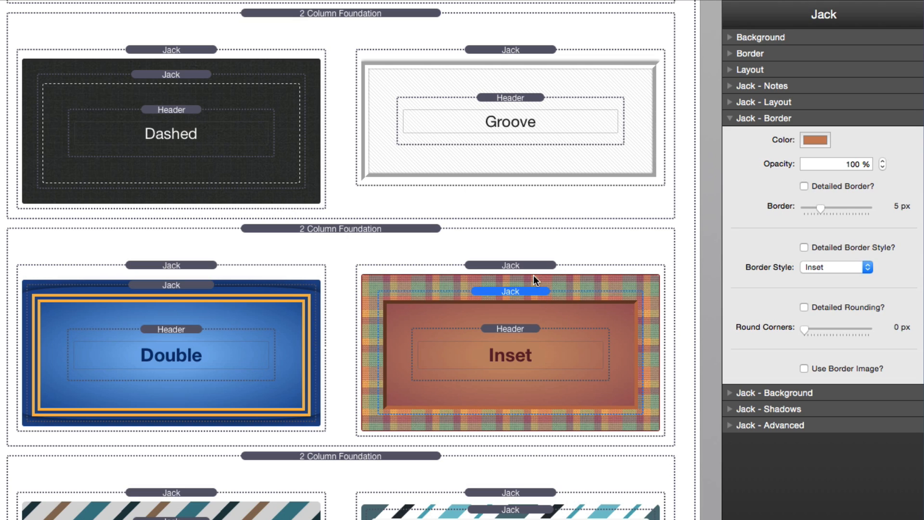
mouse_move(527, 273)
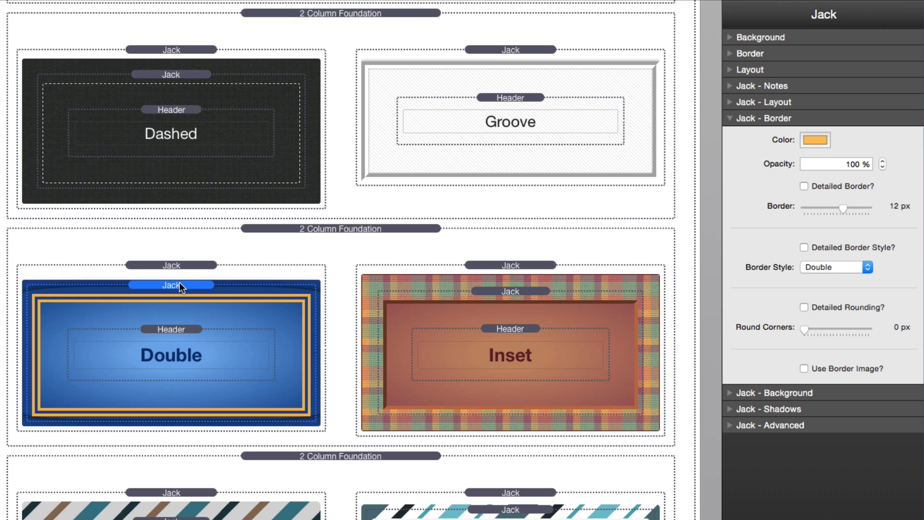
mouse_move(307, 364)
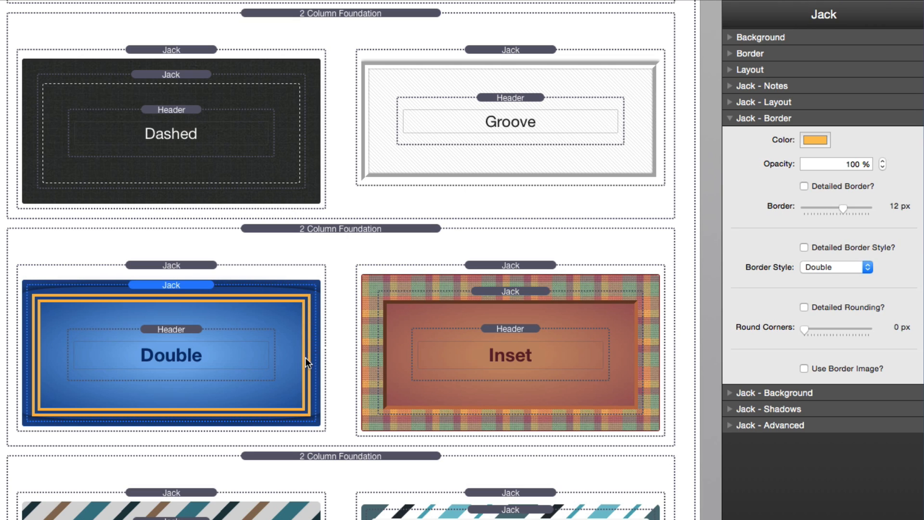
mouse_move(10, 305)
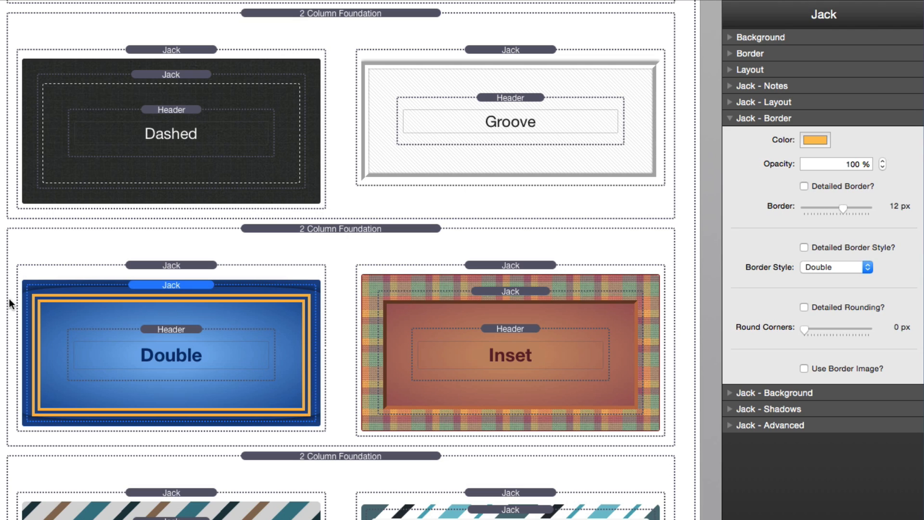
mouse_move(312, 300)
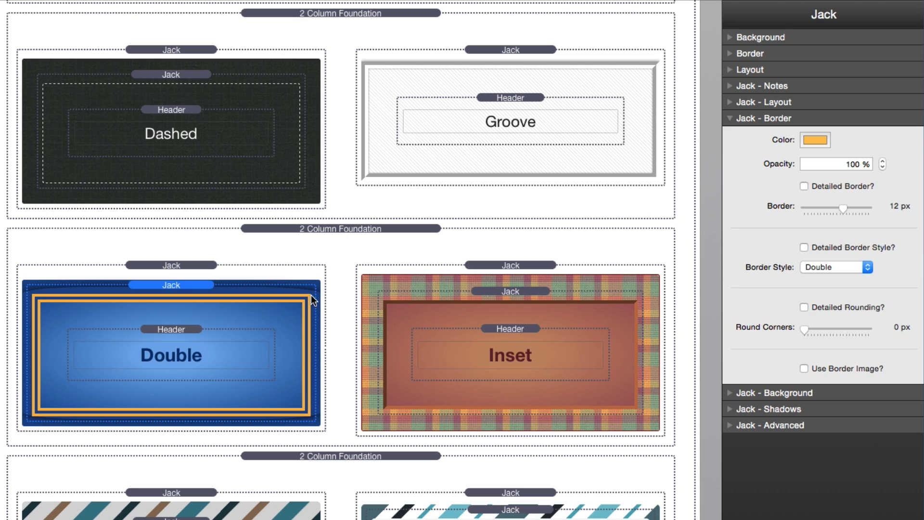
mouse_move(308, 382)
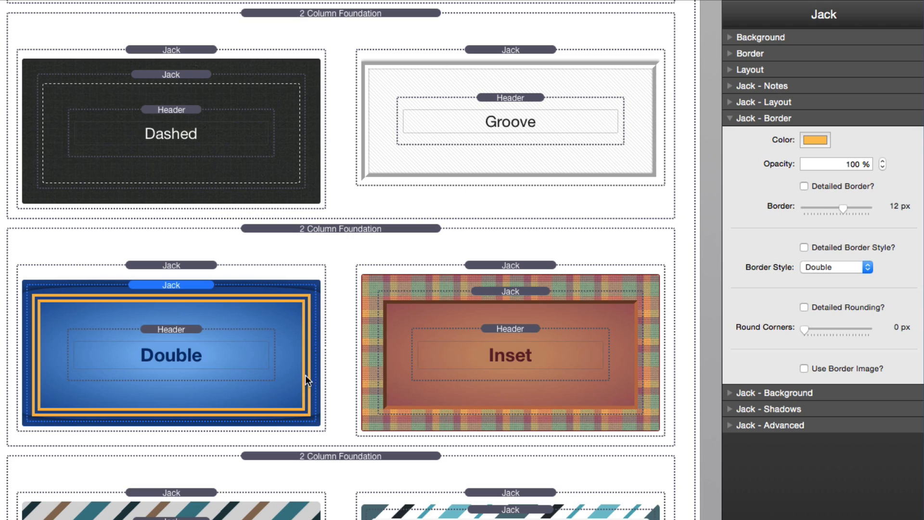
mouse_move(202, 271)
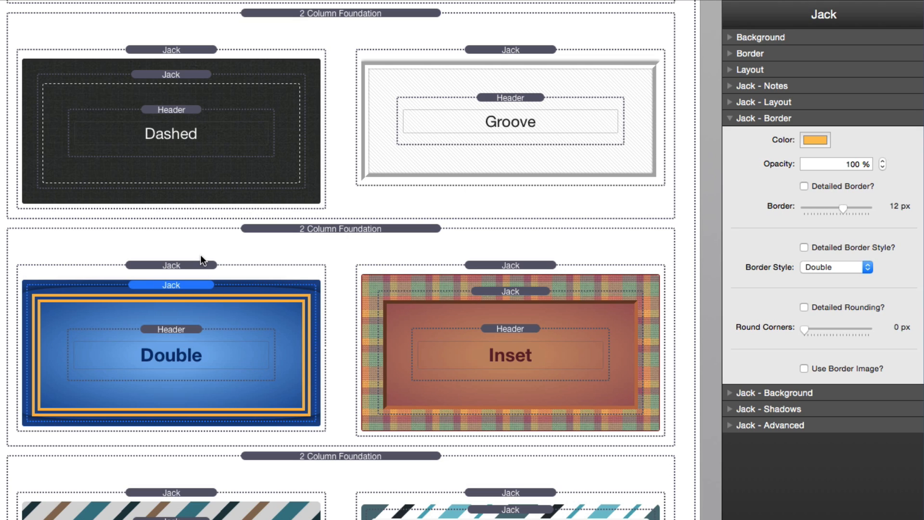
mouse_move(209, 273)
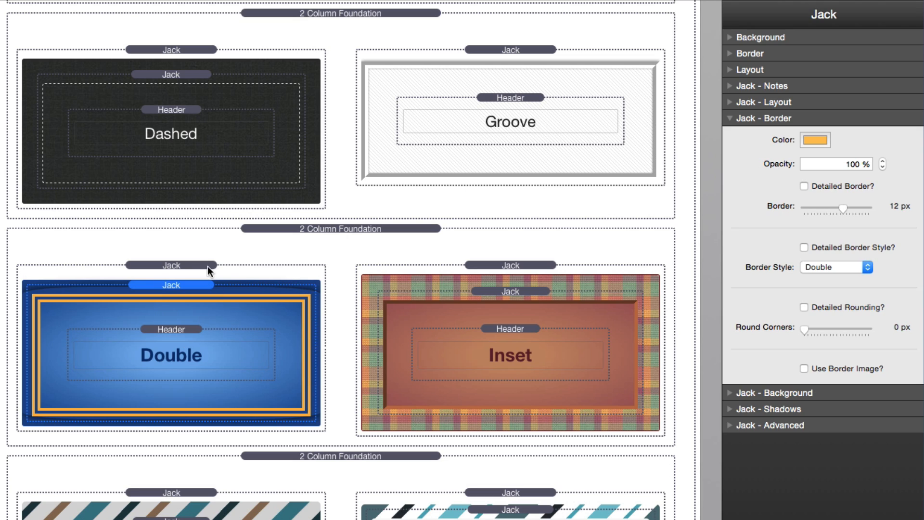
mouse_move(307, 349)
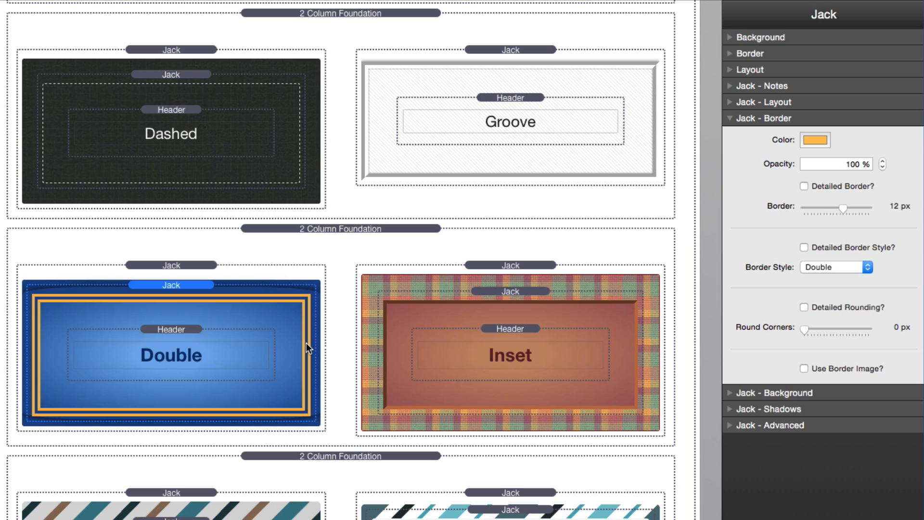
mouse_move(310, 317)
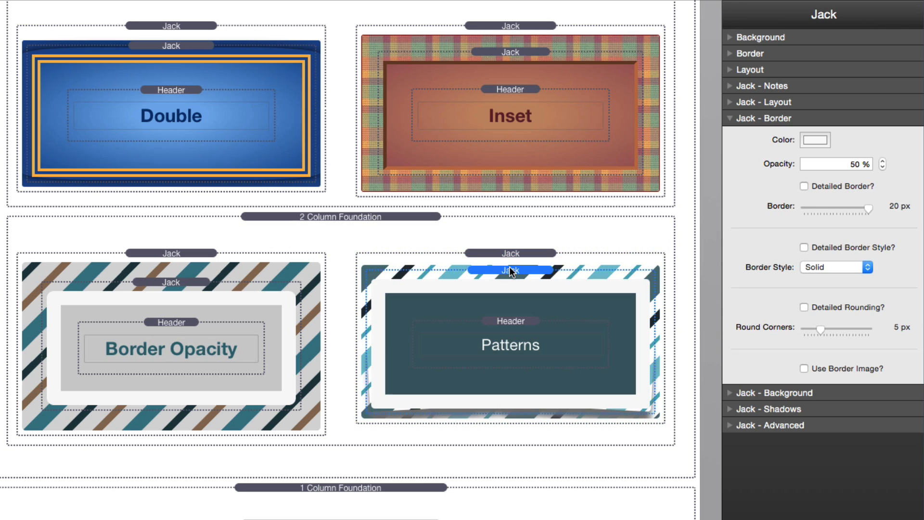
mouse_move(673, 383)
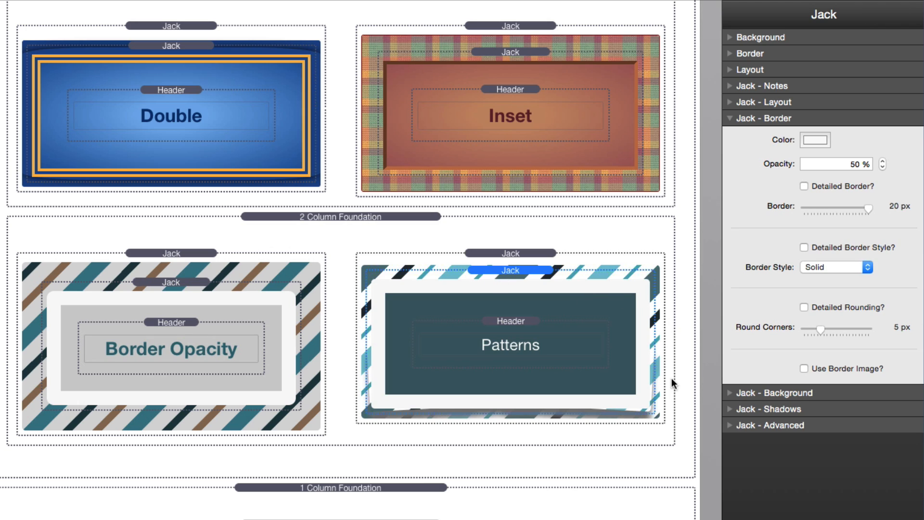
mouse_move(673, 405)
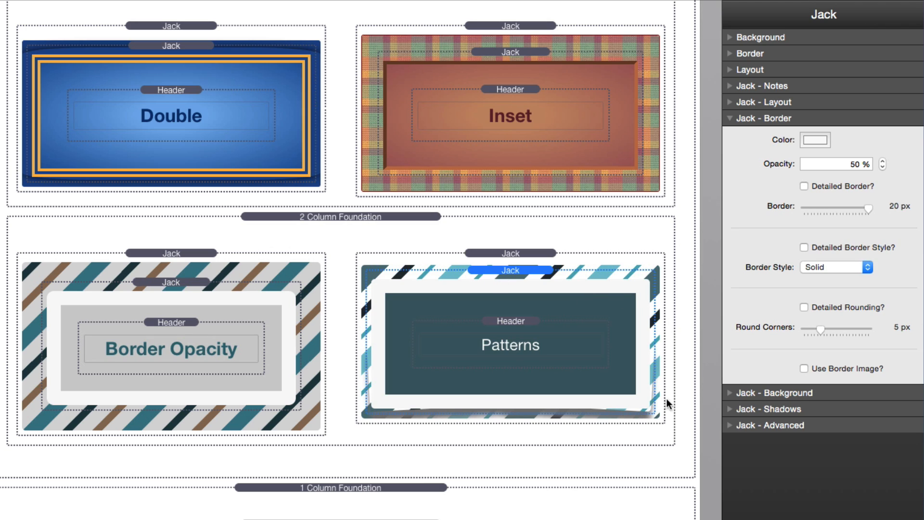
mouse_move(640, 297)
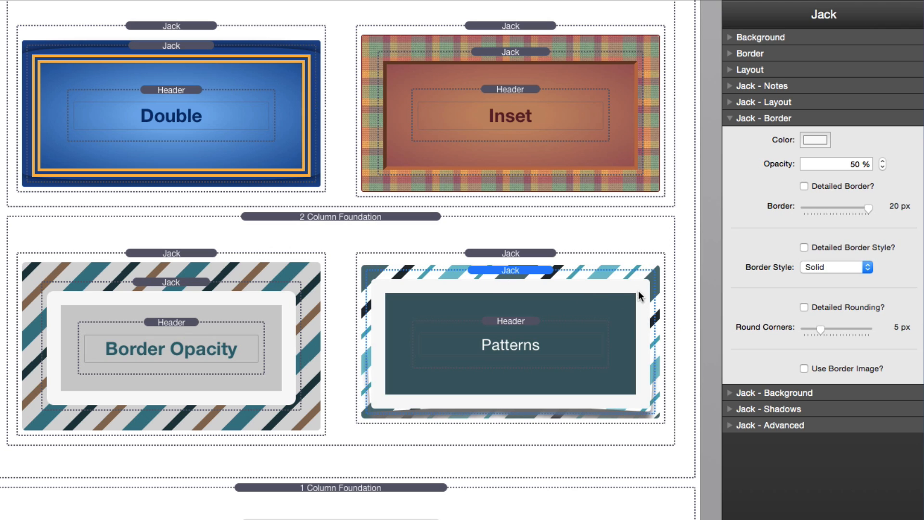
mouse_move(643, 350)
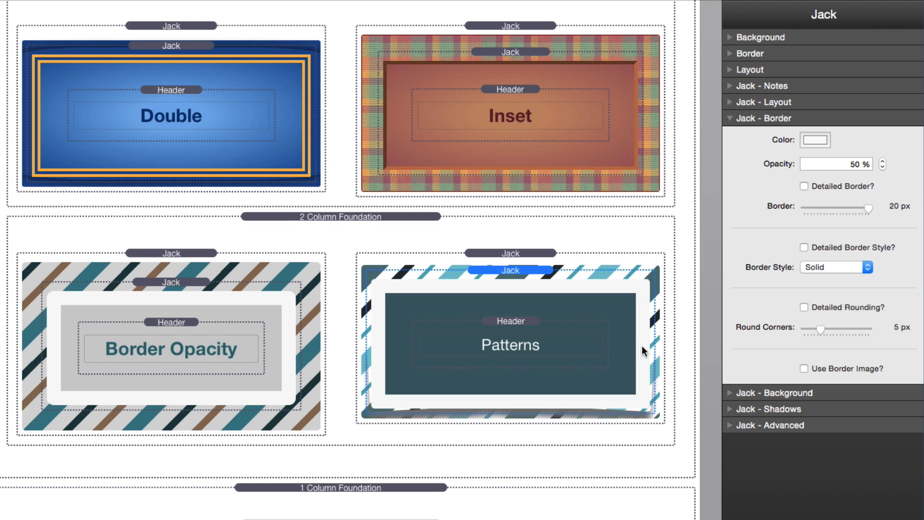
mouse_move(662, 307)
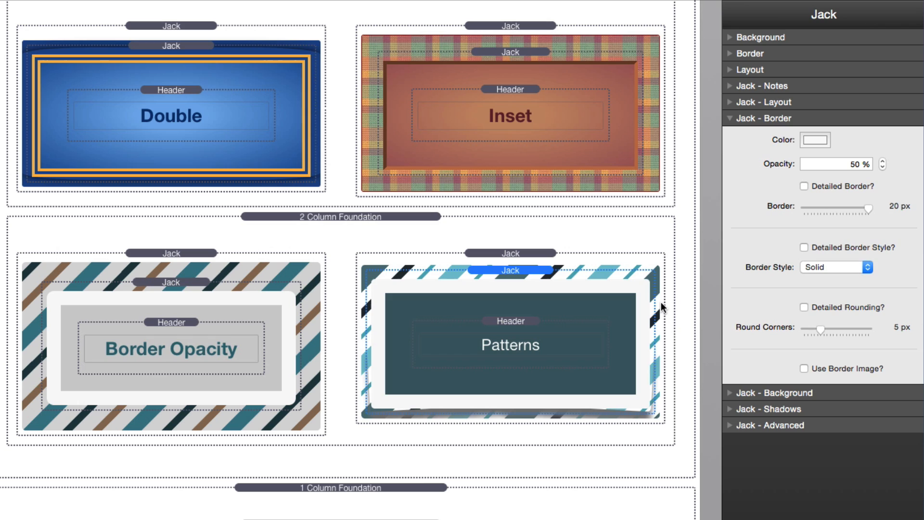
mouse_move(474, 367)
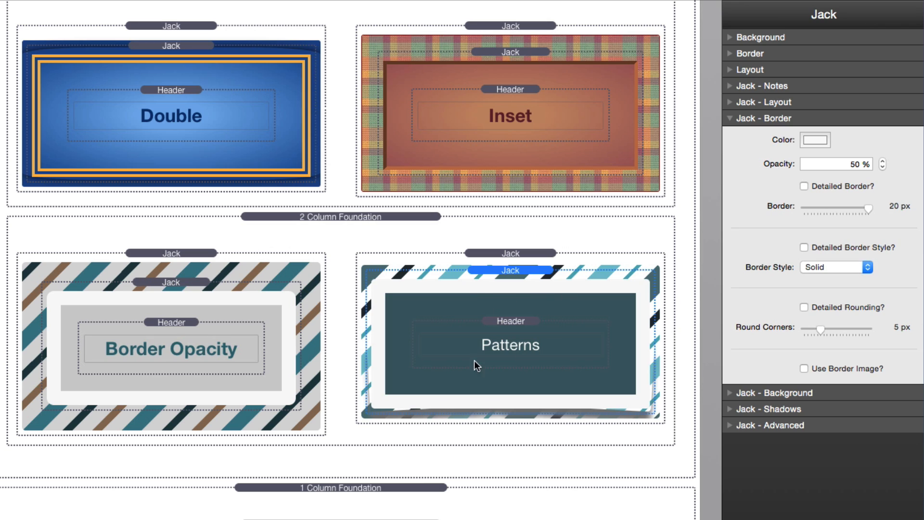
mouse_move(554, 350)
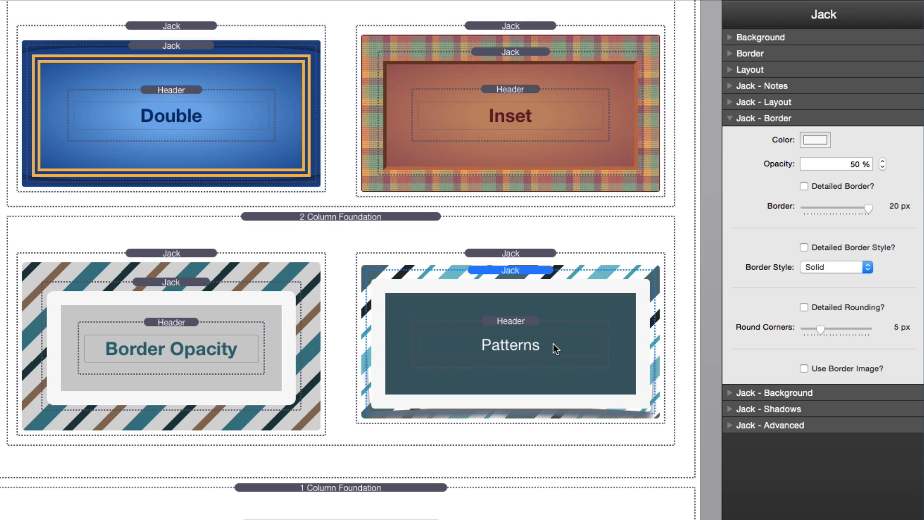
scroll(down, 3)
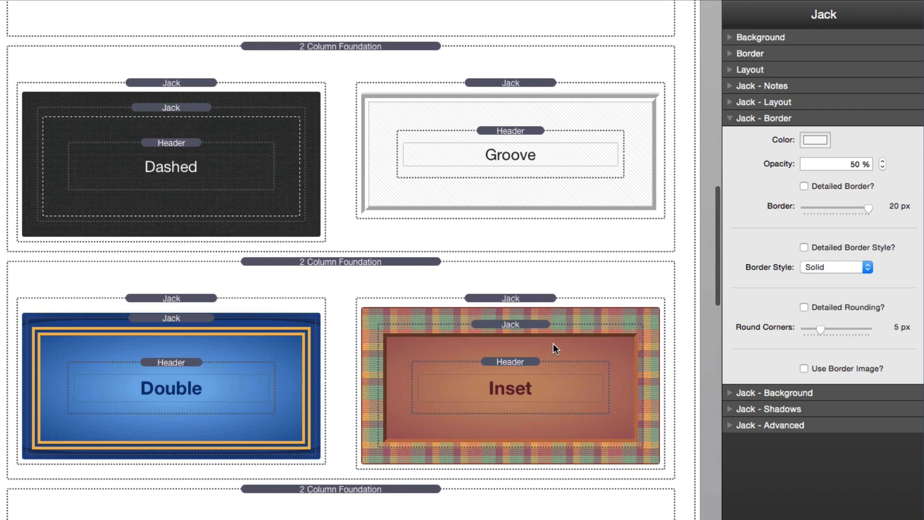
scroll(down, 3)
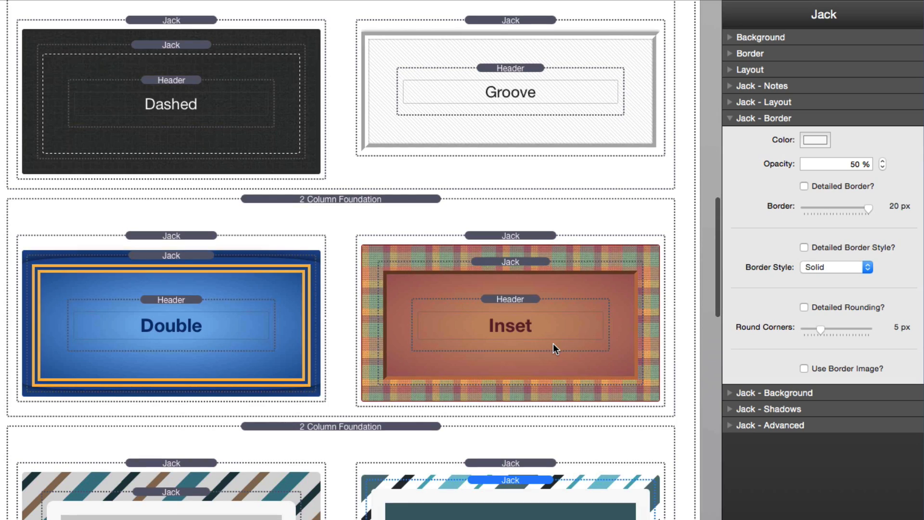
- Scroll down to the nested stack inside the pink one-round-side callout
scroll(down, 3)
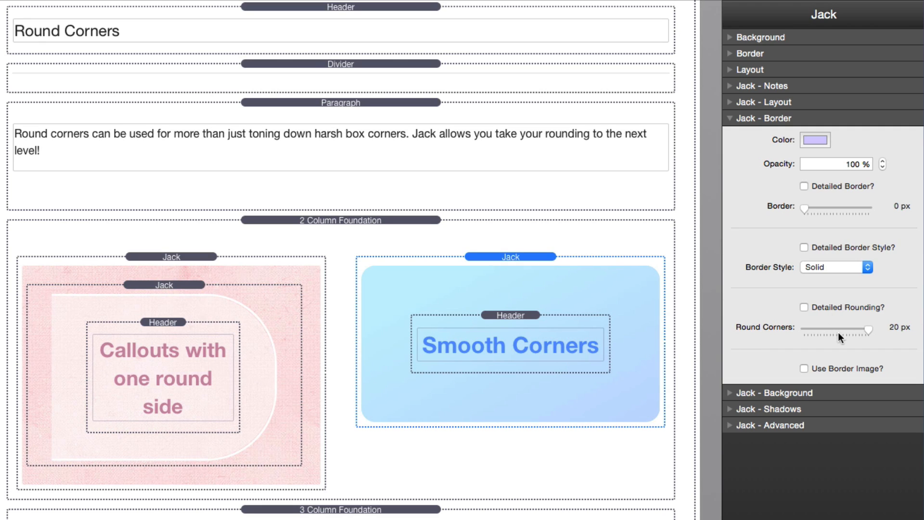
mouse_move(897, 325)
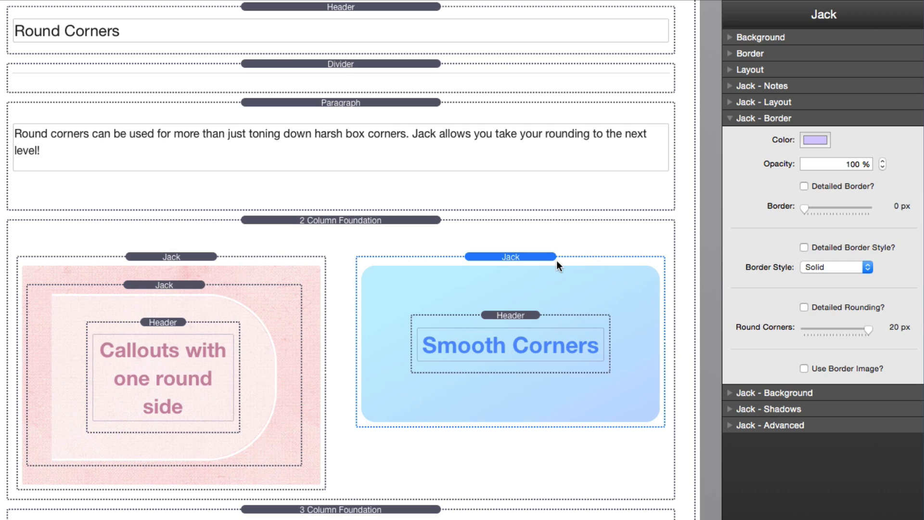
mouse_move(378, 263)
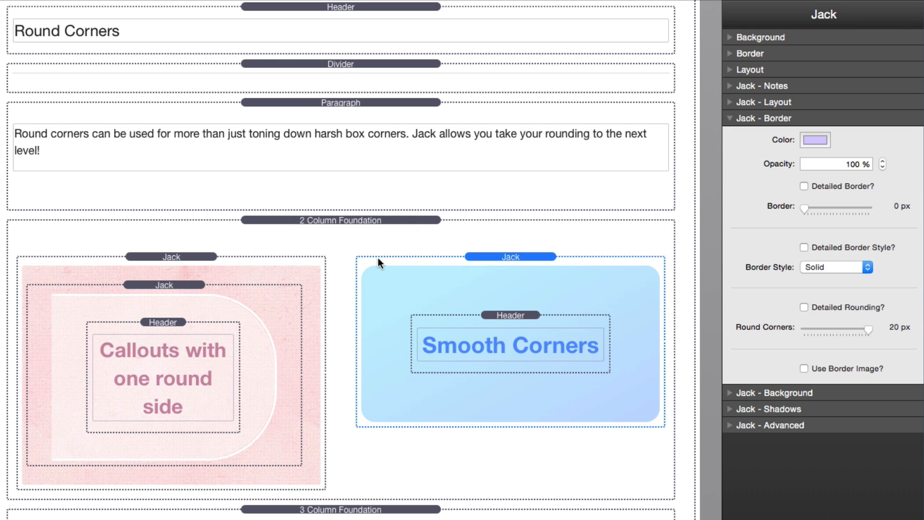
mouse_move(647, 245)
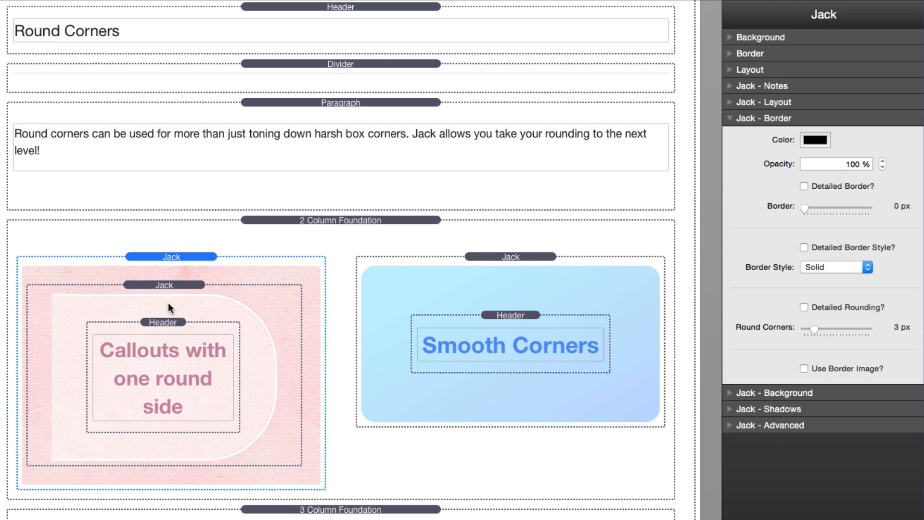
mouse_move(61, 301)
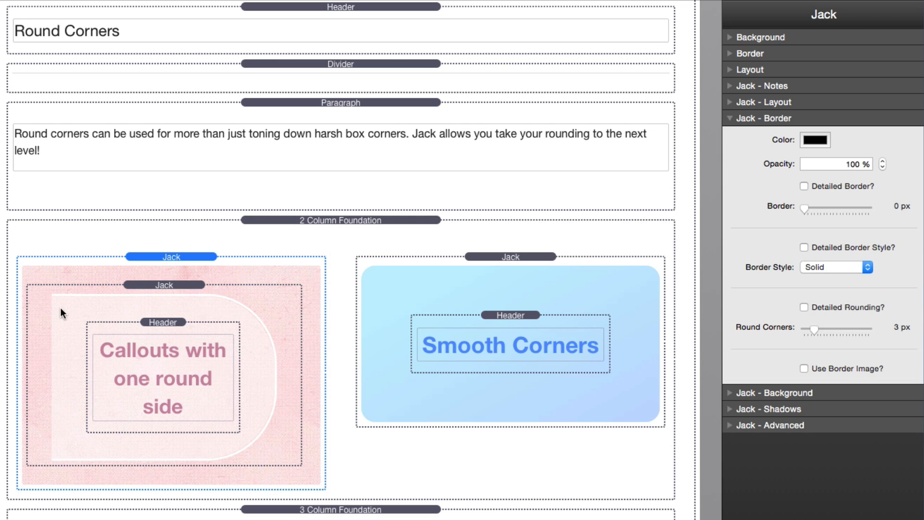
mouse_move(114, 384)
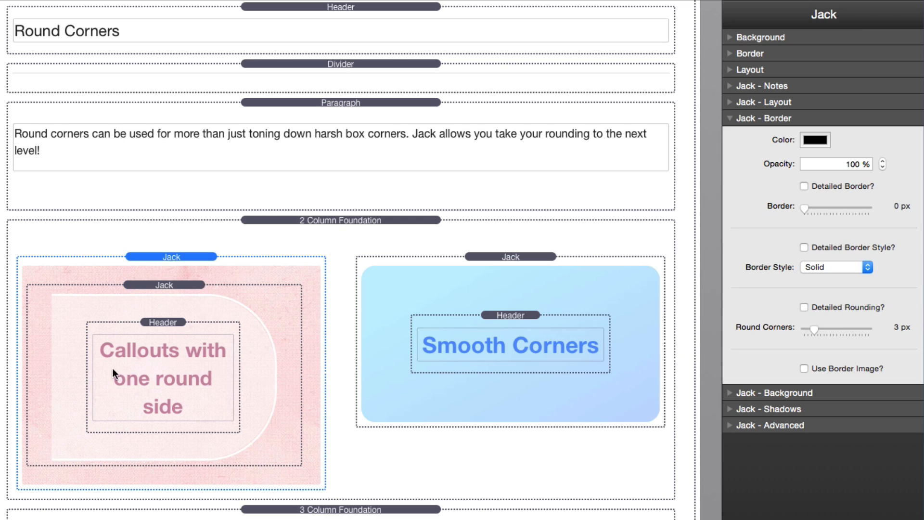
mouse_move(181, 290)
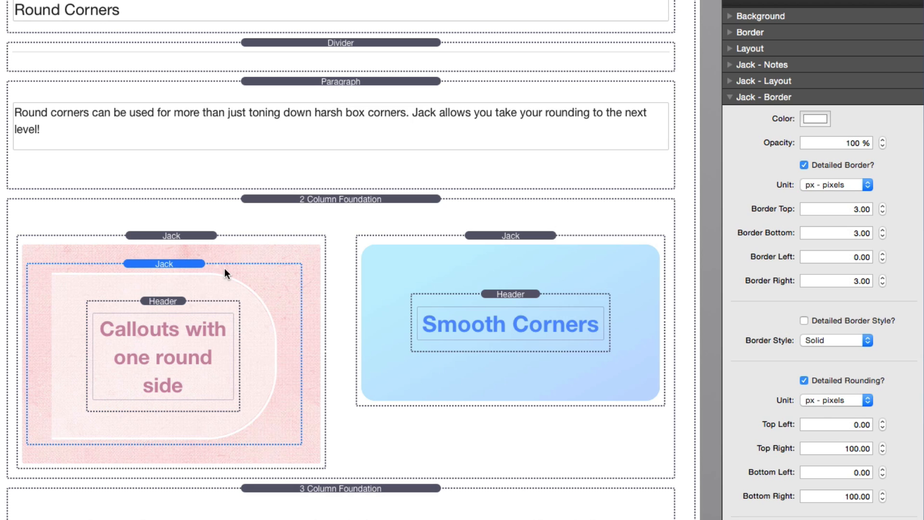
mouse_move(248, 291)
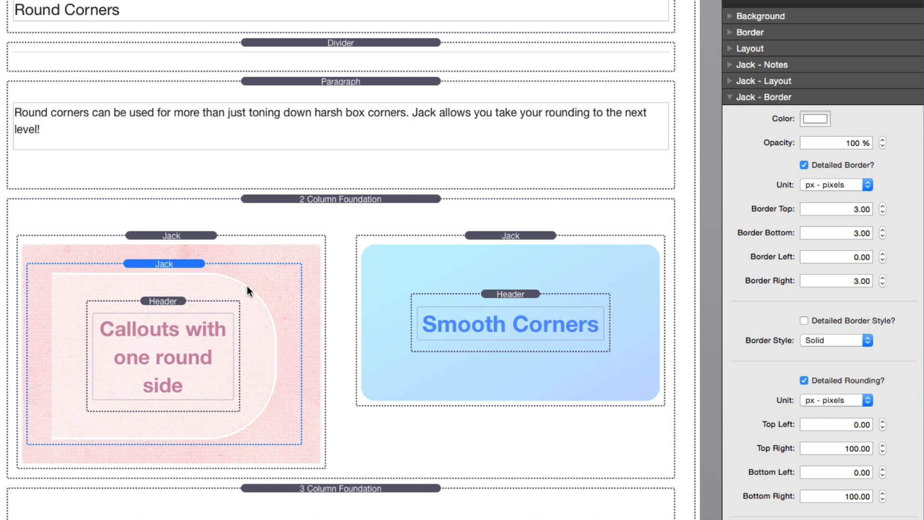
mouse_move(227, 297)
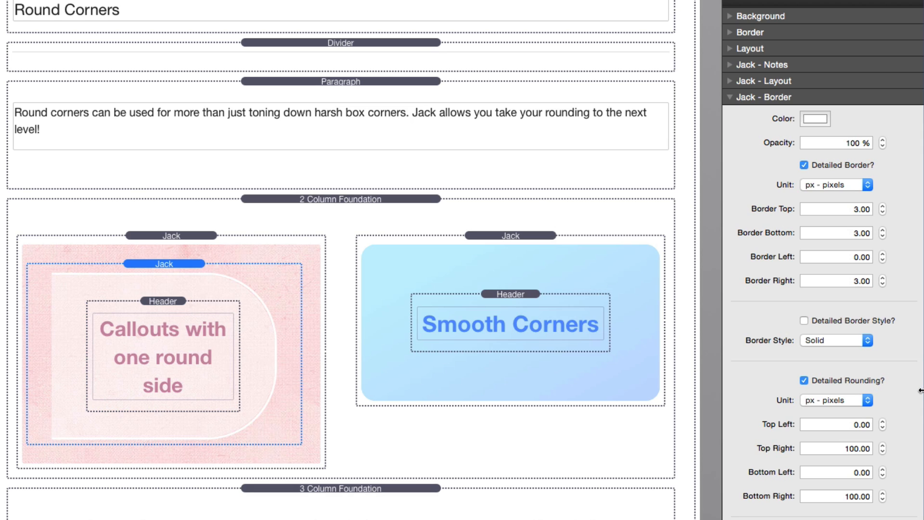
- Review the rounding Unit choices, keeping percentage units for the 50% circle corners
click(836, 400)
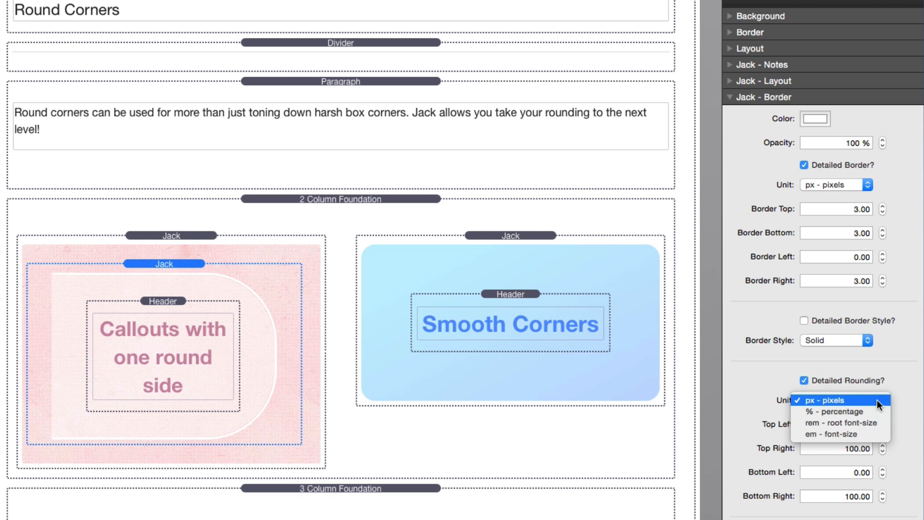
click(827, 401)
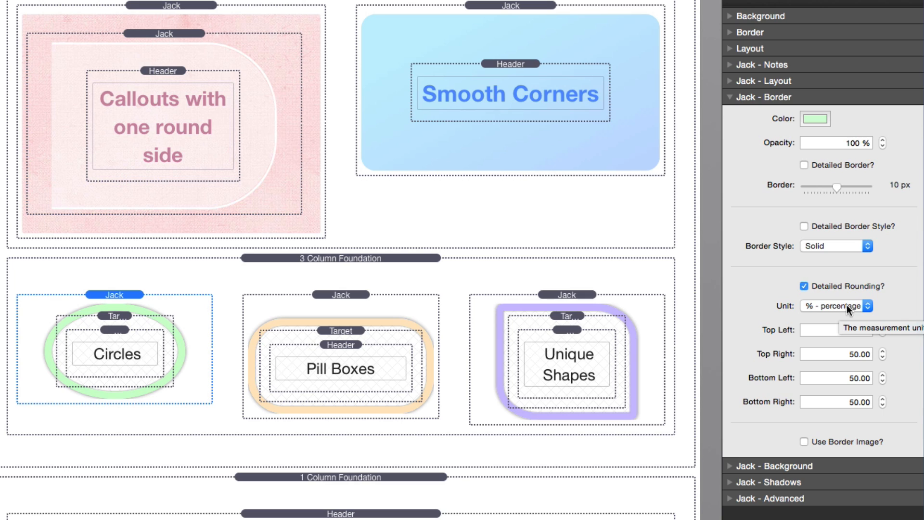
mouse_move(860, 314)
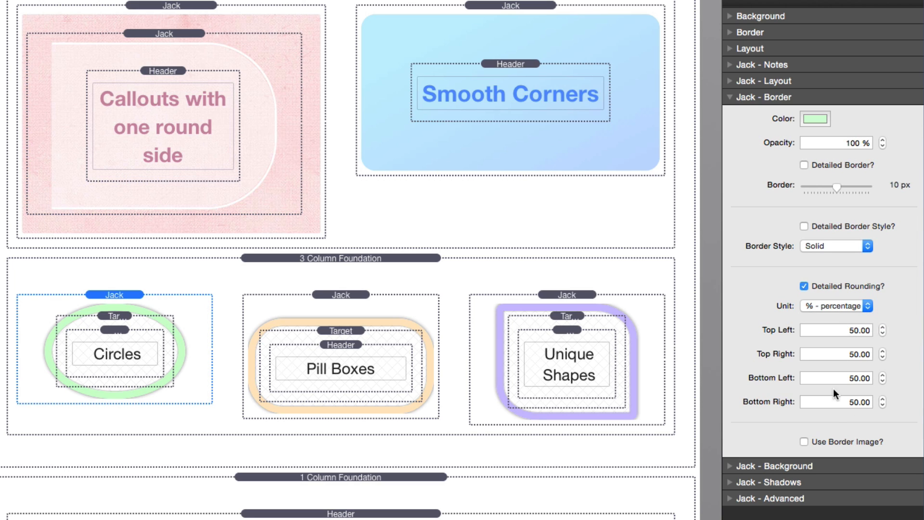
mouse_move(835, 429)
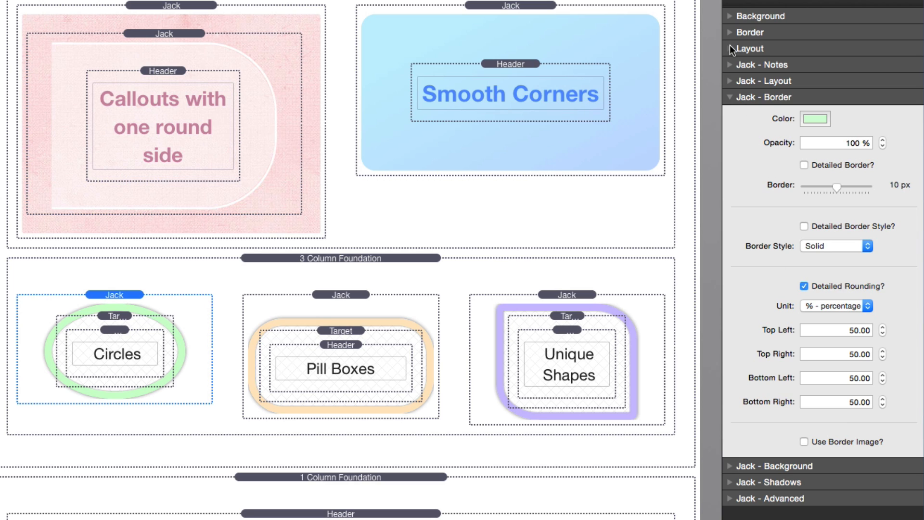
- Show the Circles stack's Jack - Layout settings with proportional 1:1 height
click(751, 48)
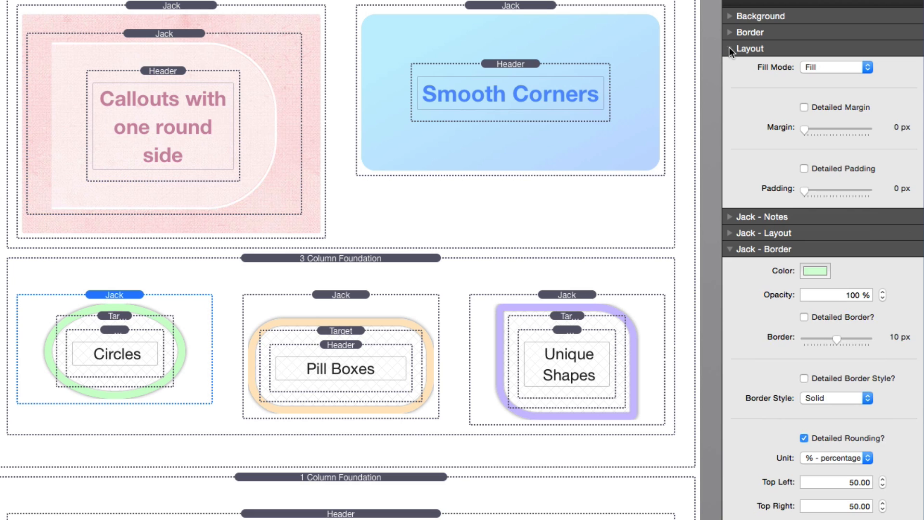
click(749, 48)
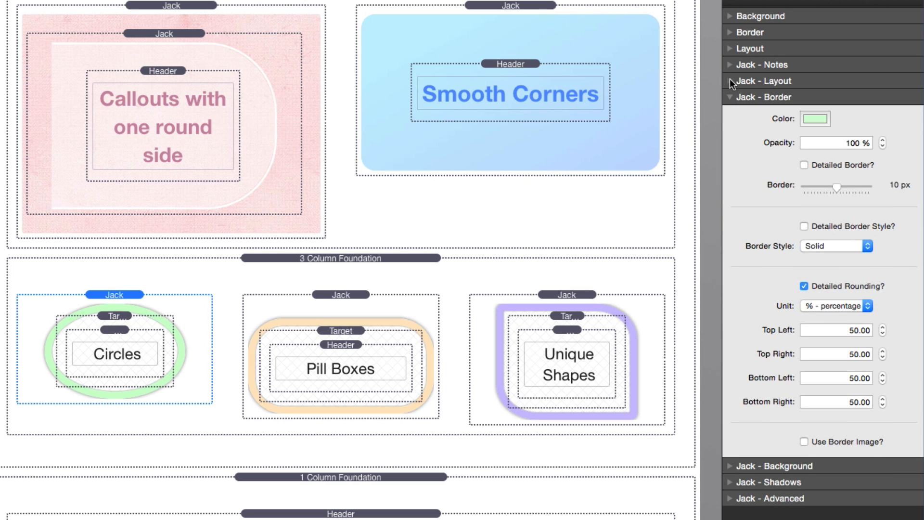
click(762, 81)
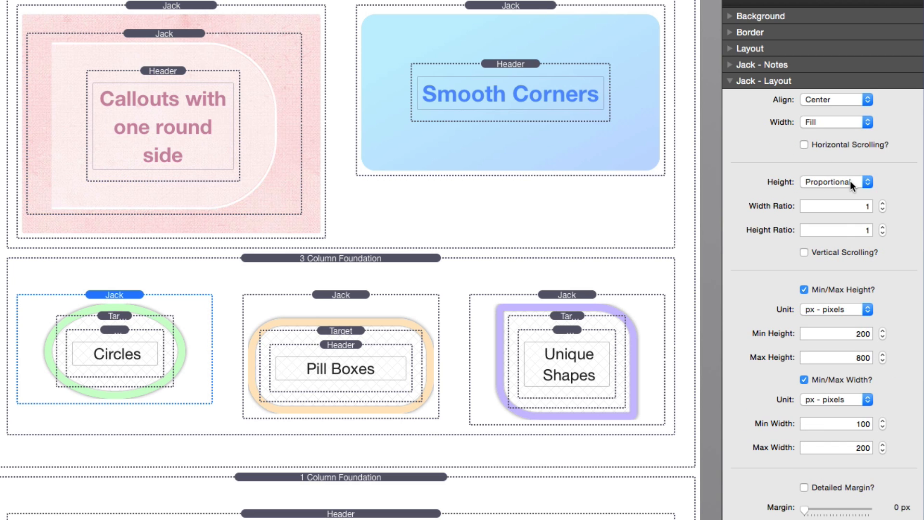
mouse_move(854, 189)
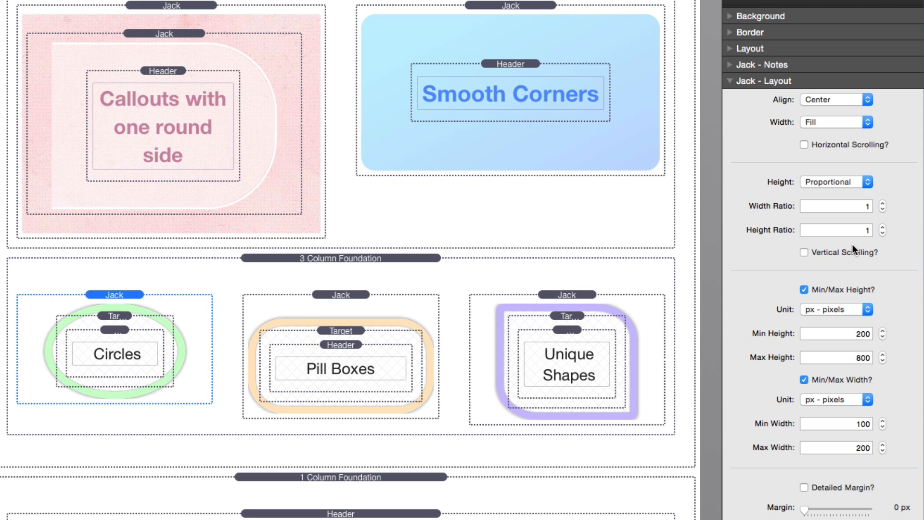
- Select the orange Pill Boxes stack, then the purple Unique Shapes stack with 5 and 30 percent corners
click(760, 81)
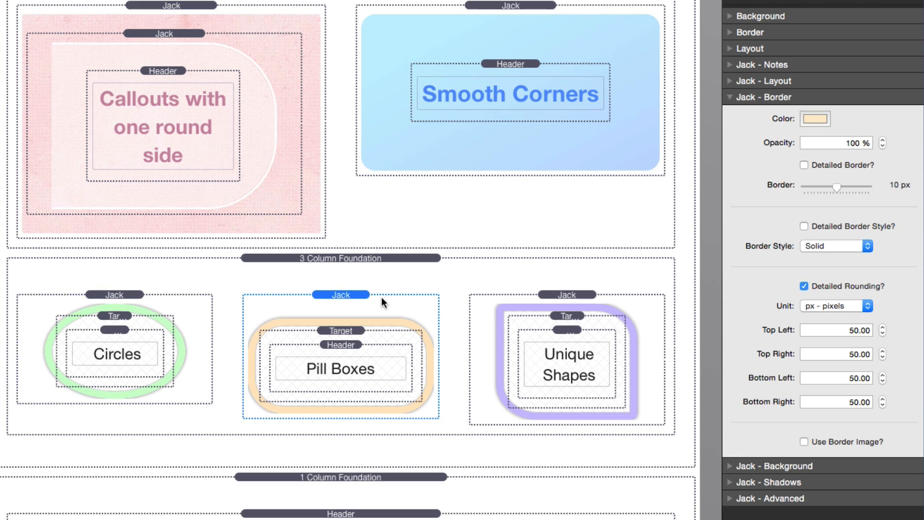
mouse_move(443, 429)
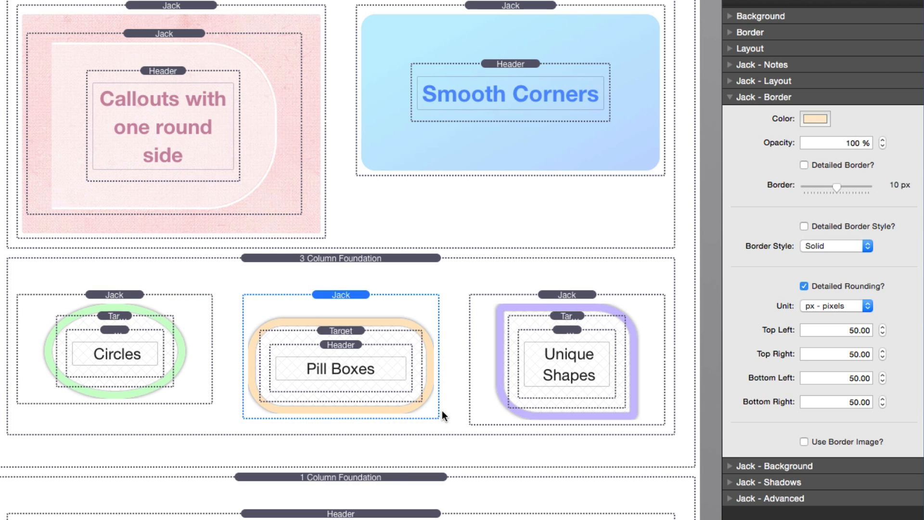
mouse_move(364, 427)
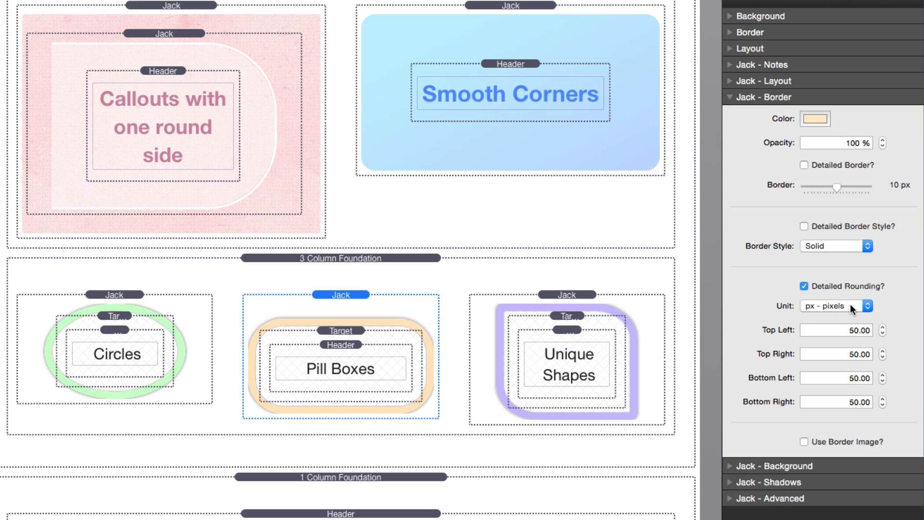
mouse_move(841, 491)
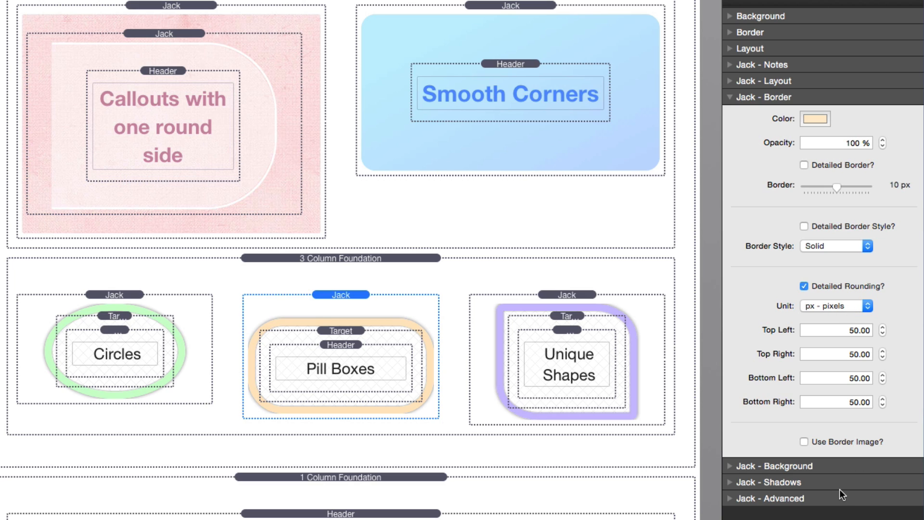
mouse_move(386, 405)
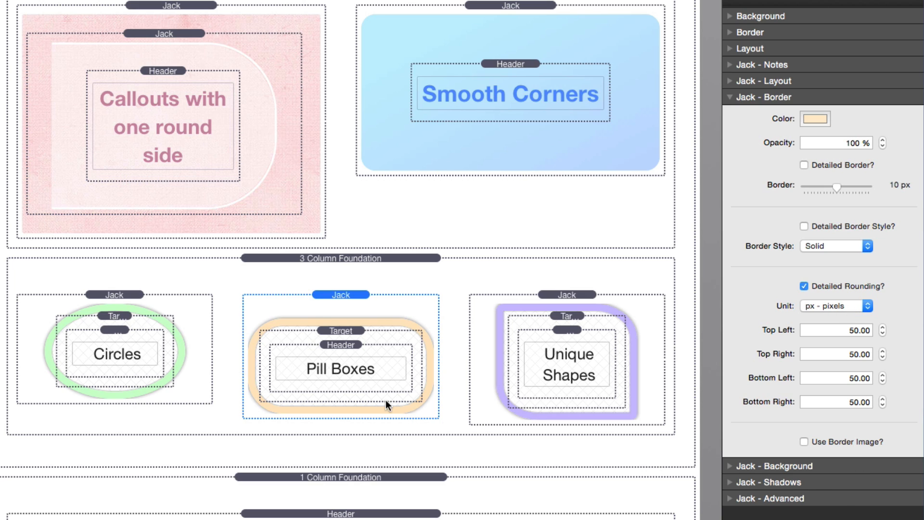
mouse_move(379, 298)
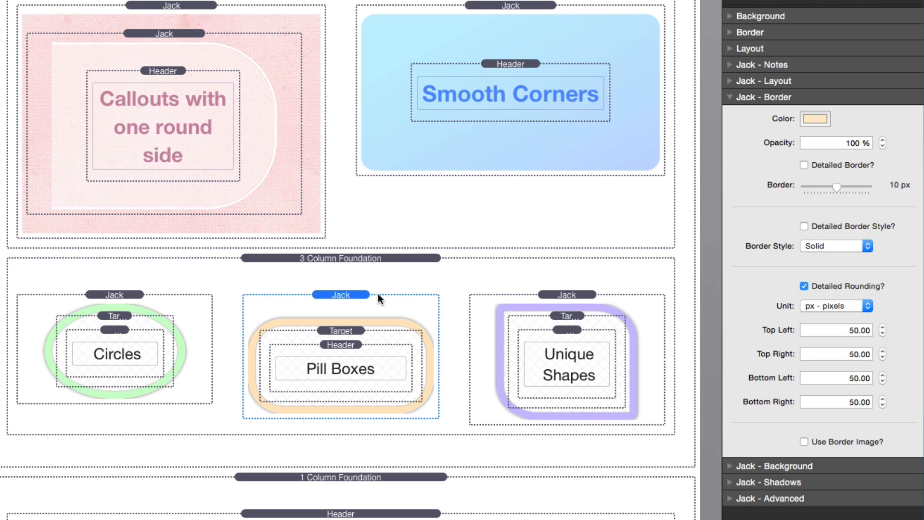
mouse_move(445, 423)
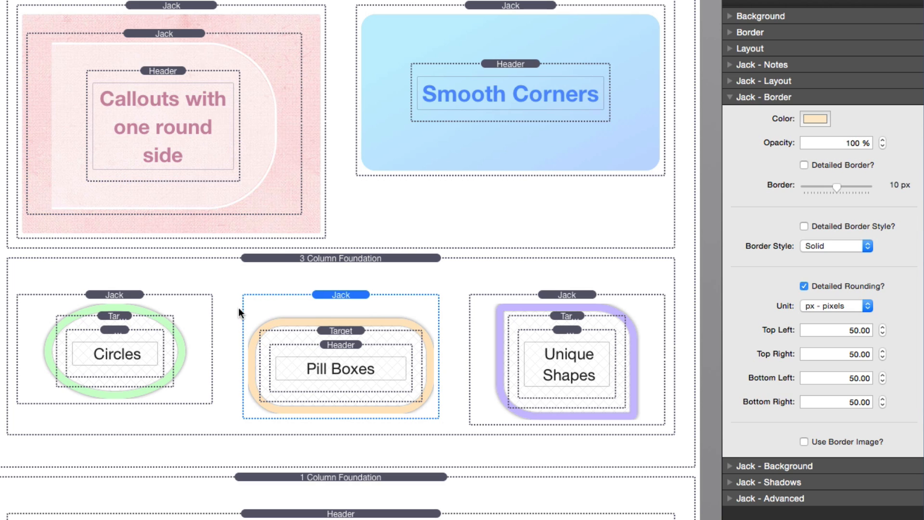
mouse_move(566, 294)
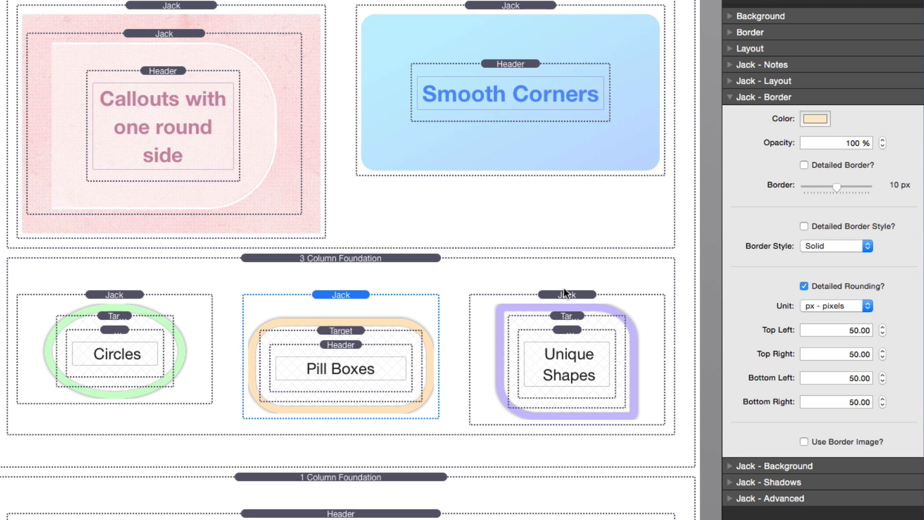
click(567, 295)
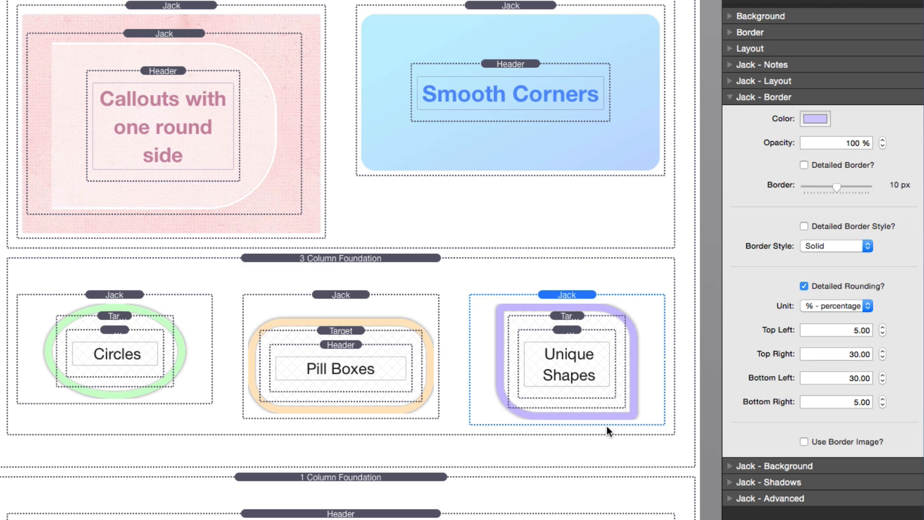
mouse_move(745, 366)
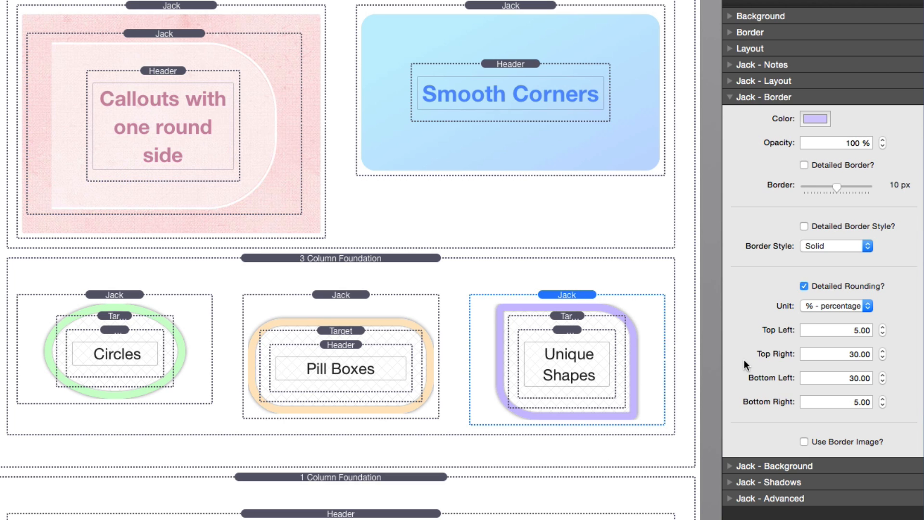
mouse_move(817, 318)
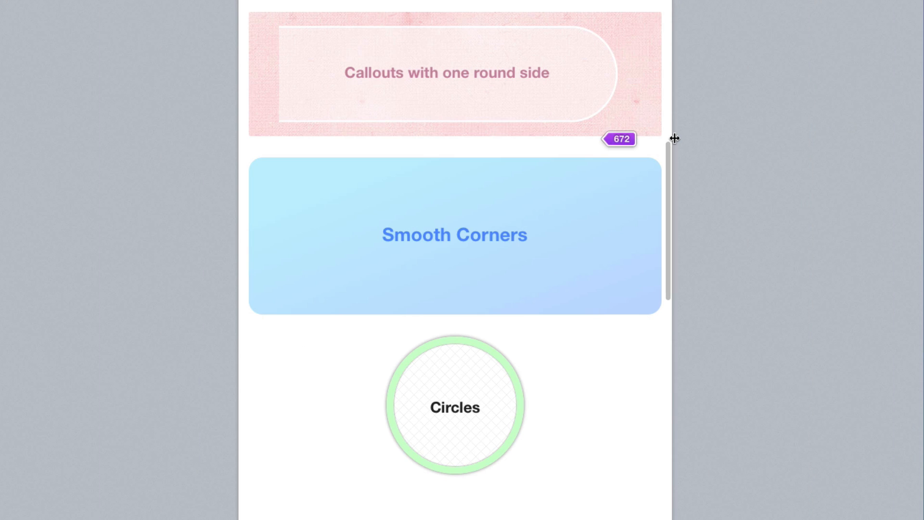
- Scroll the narrow preview down to the three border-image framed text boxes
scroll(down, 3)
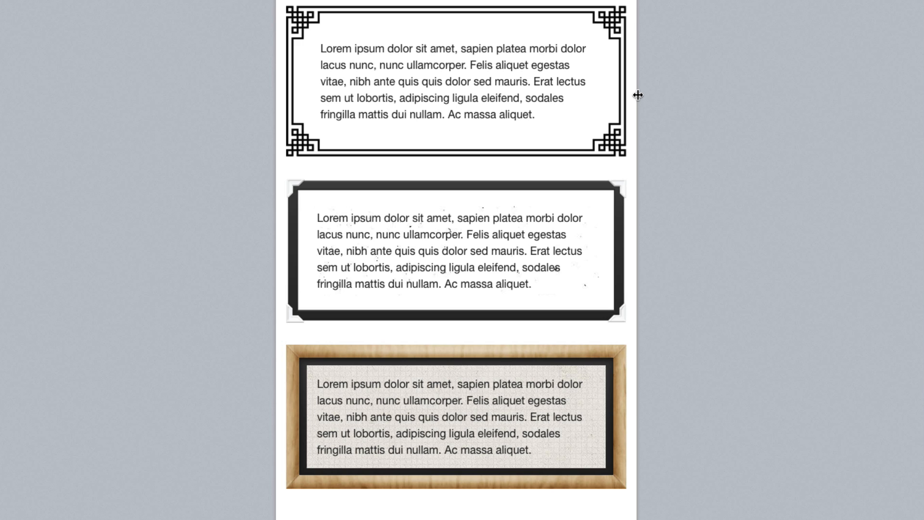
scroll(down, 3)
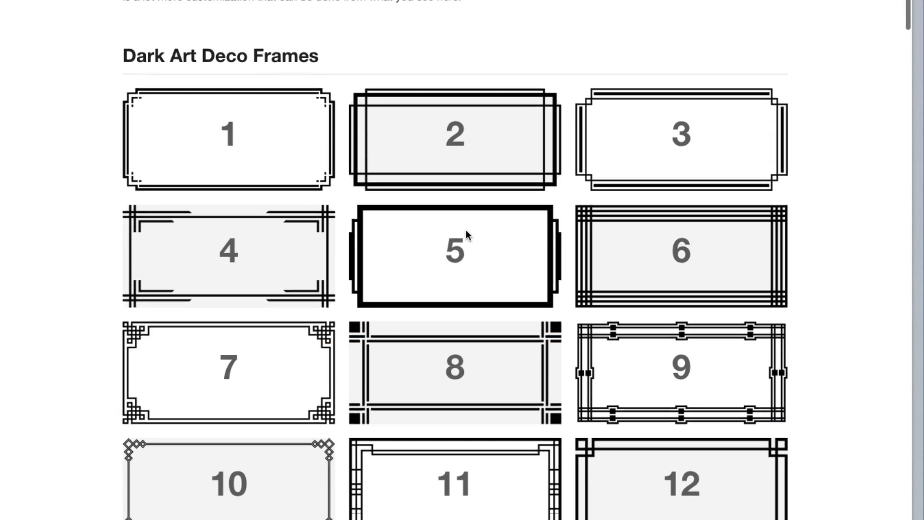
scroll(down, 3)
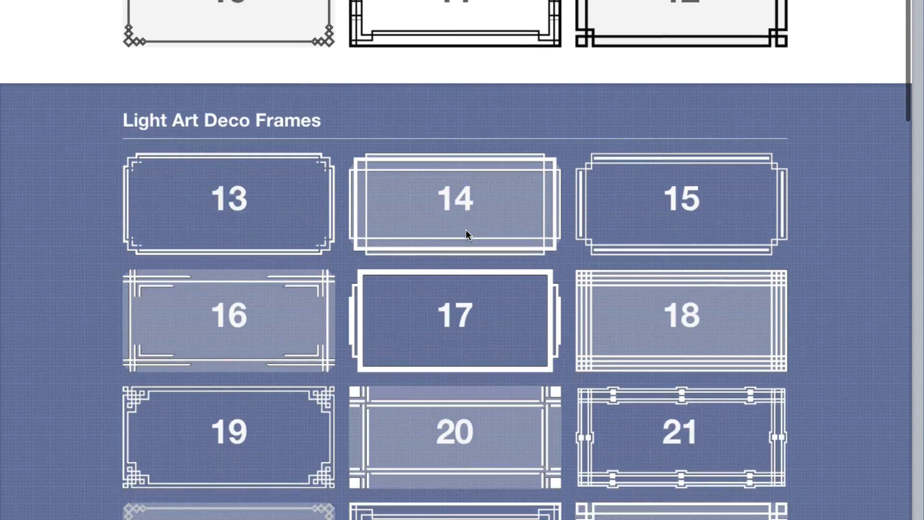
scroll(down, 3)
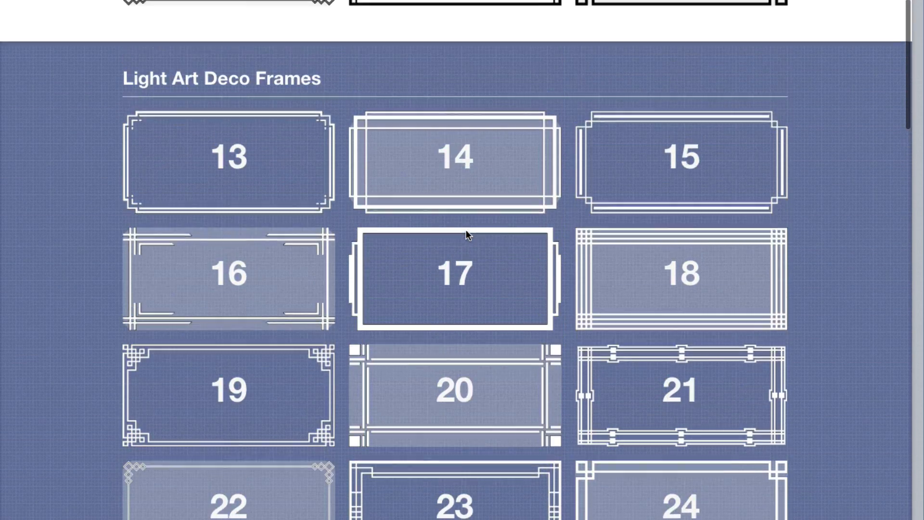
scroll(down, 3)
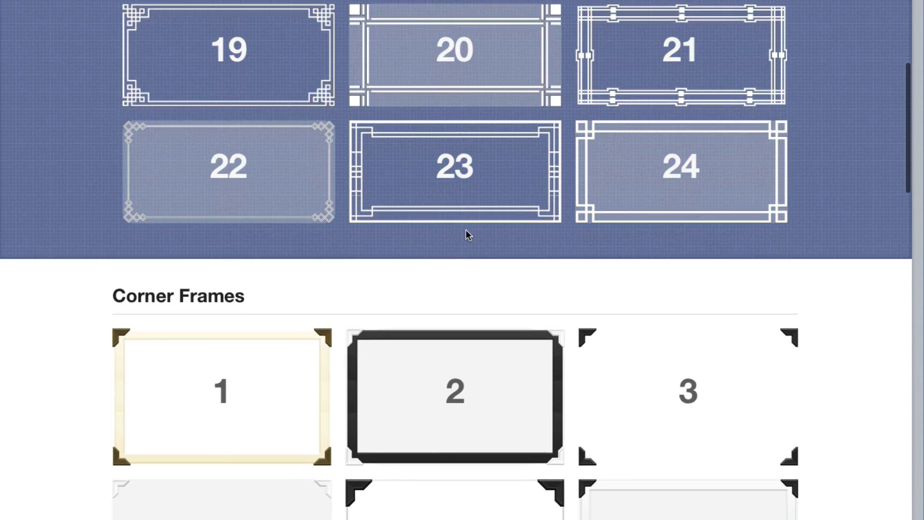
scroll(down, 3)
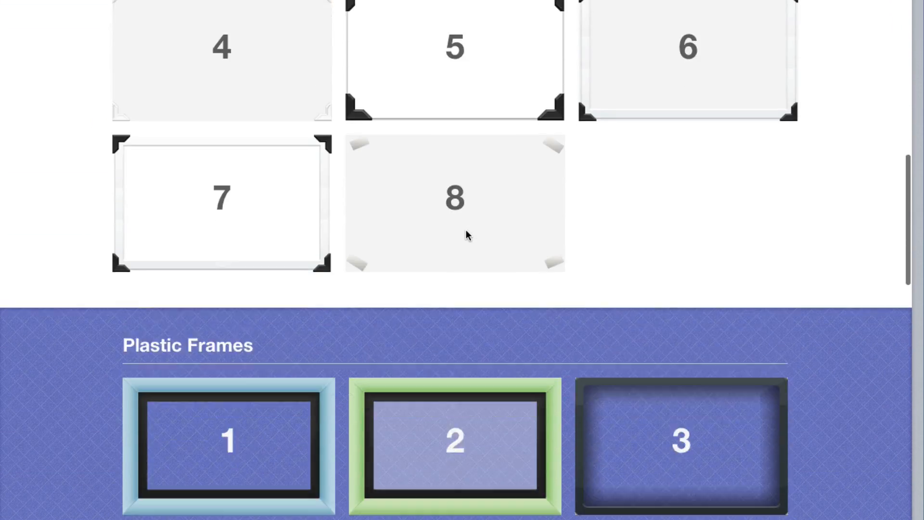
scroll(down, 3)
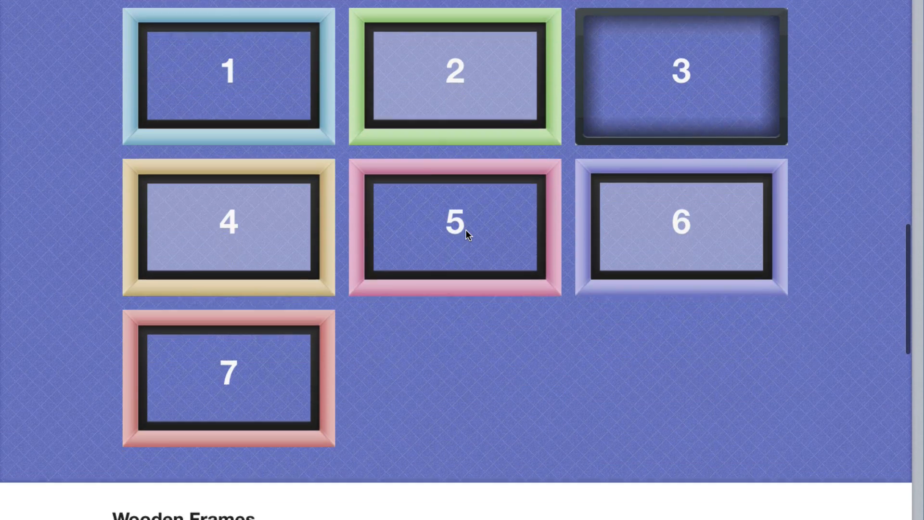
scroll(down, 3)
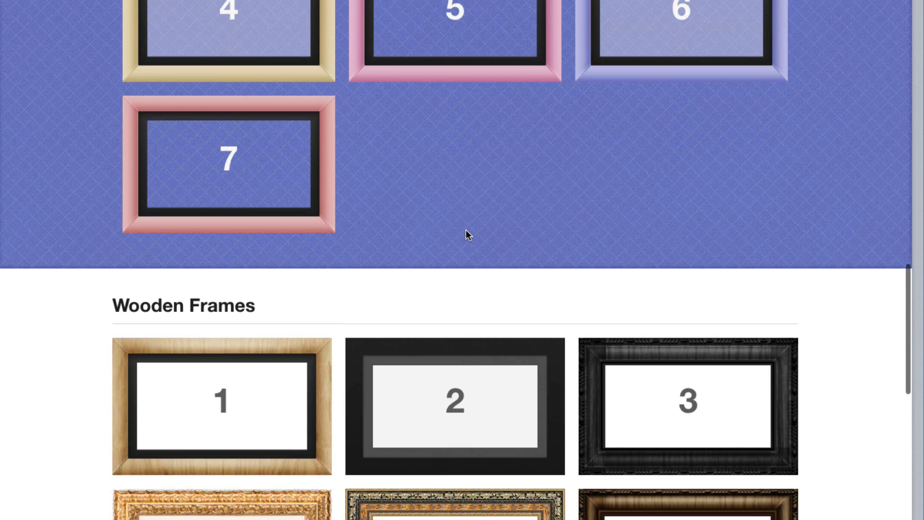
scroll(down, 3)
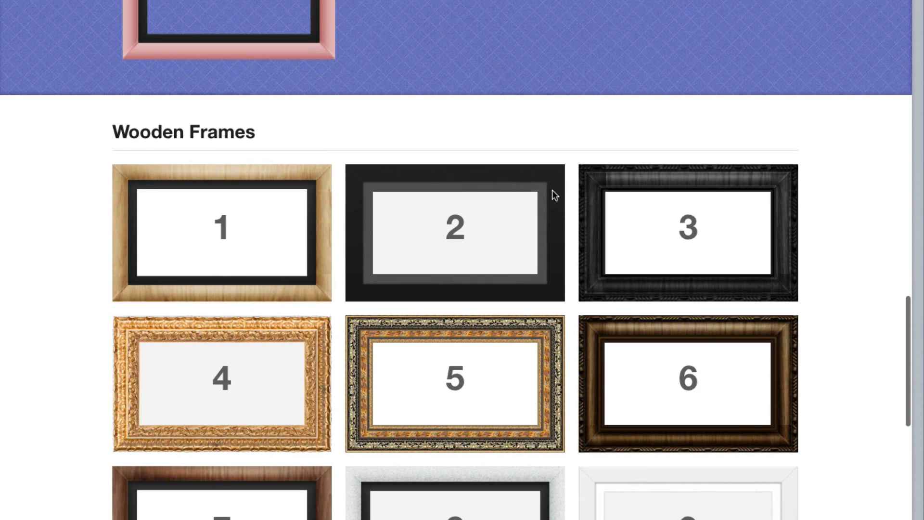
scroll(down, 3)
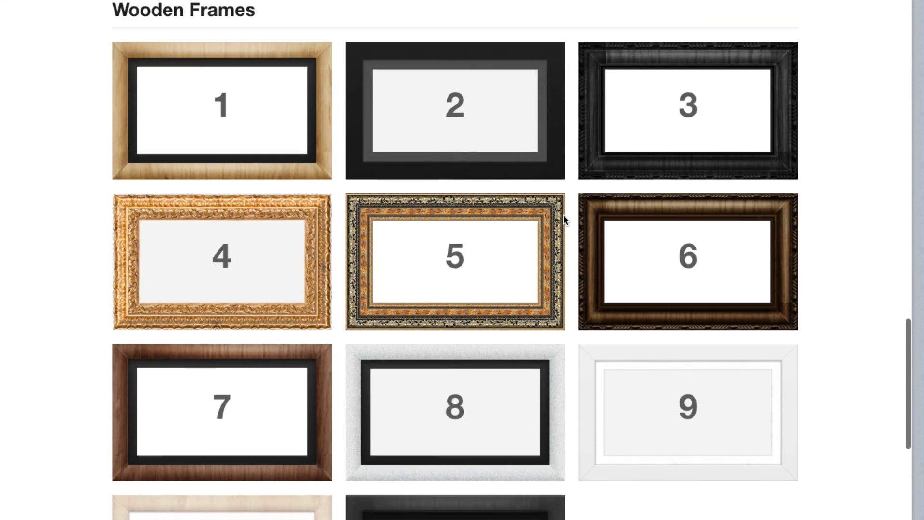
scroll(down, 3)
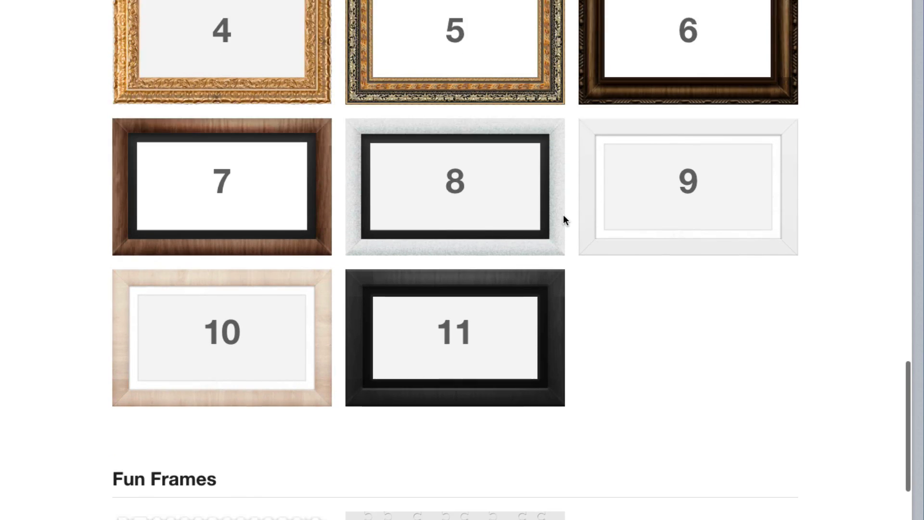
scroll(down, 3)
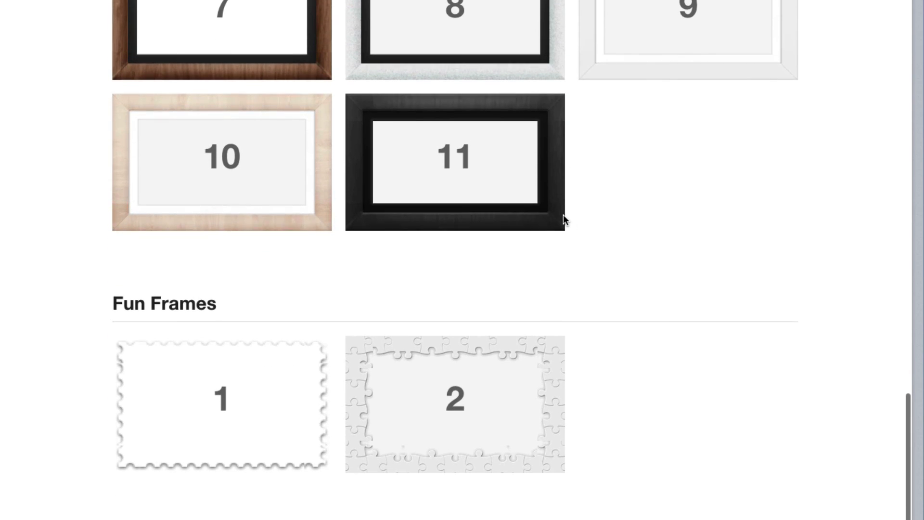
scroll(up, 3)
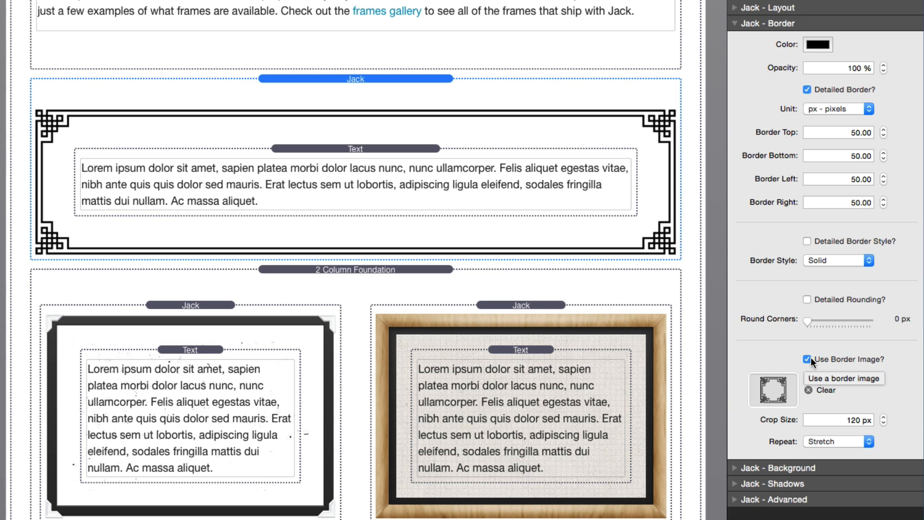
- Select the Art Deco framed Jack stack to show its border image settings
click(843, 378)
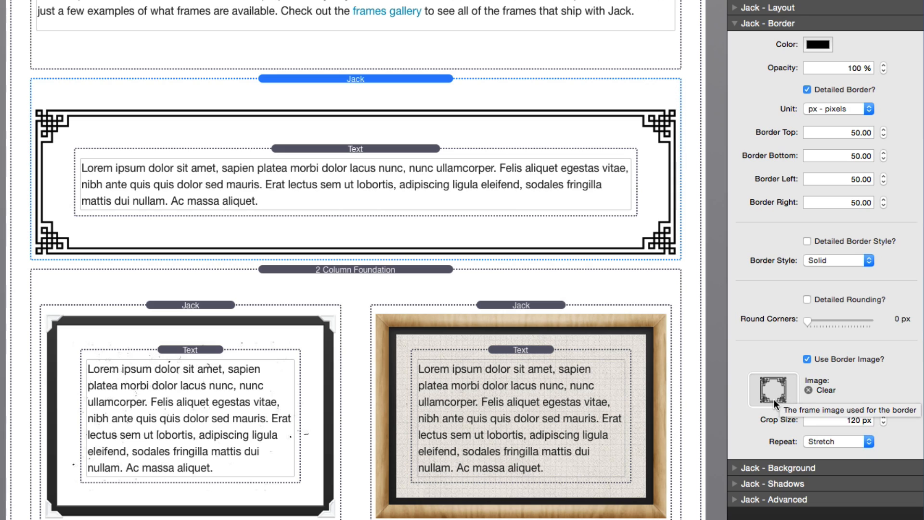
mouse_move(779, 422)
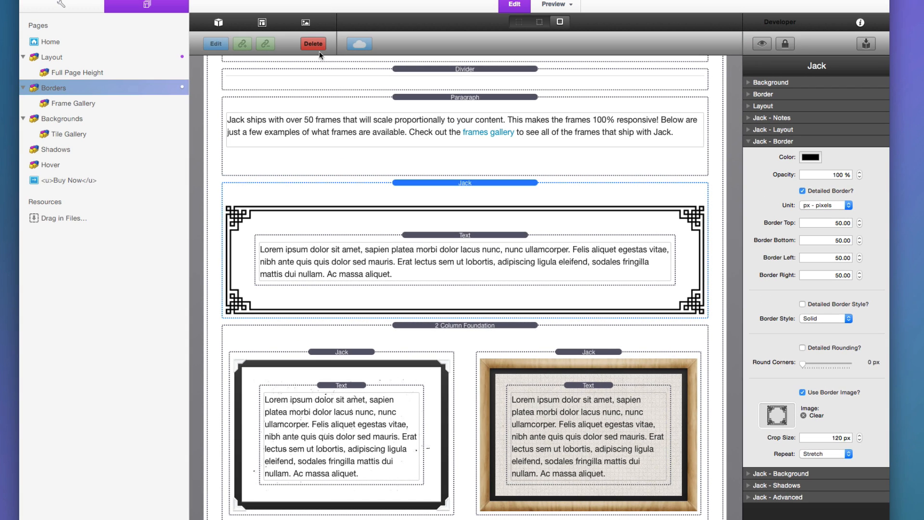
mouse_move(304, 22)
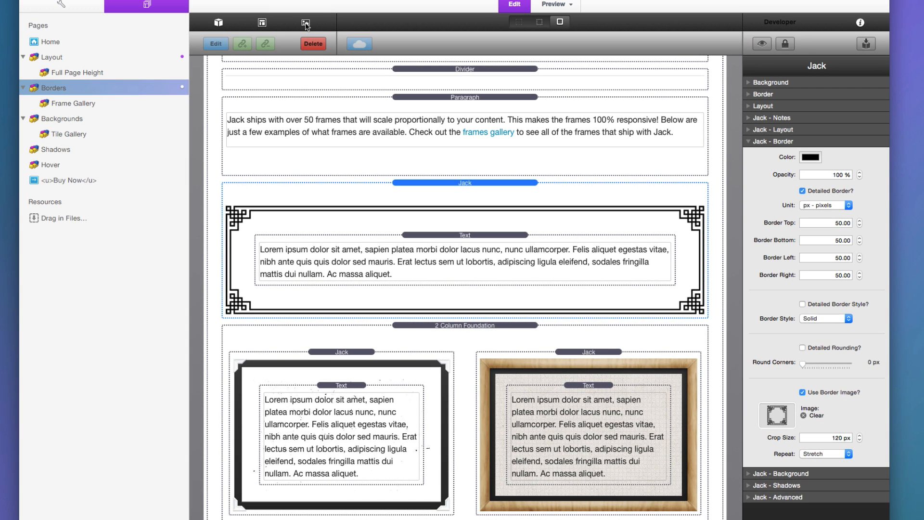
mouse_move(304, 23)
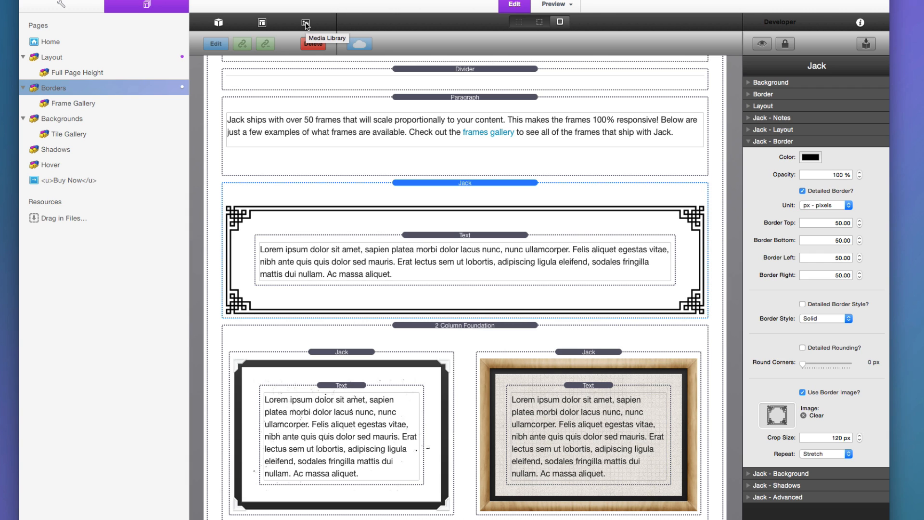
click(305, 22)
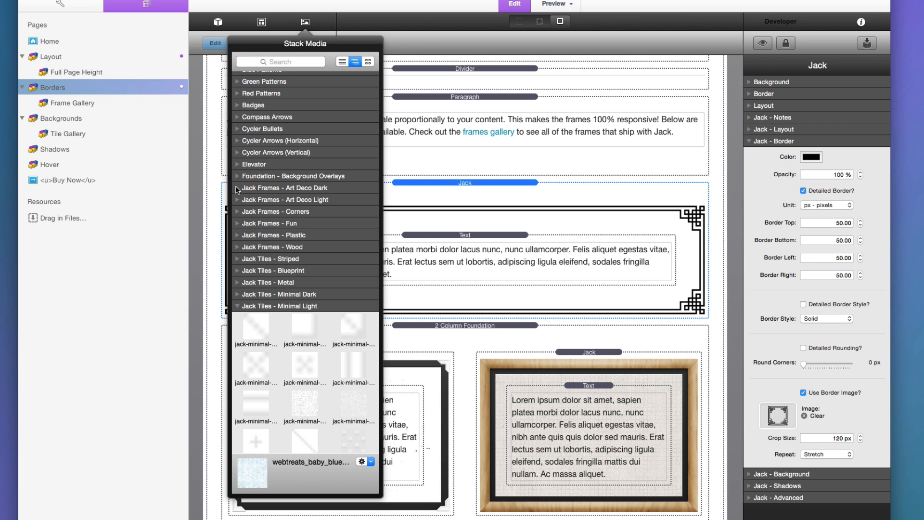
click(239, 188)
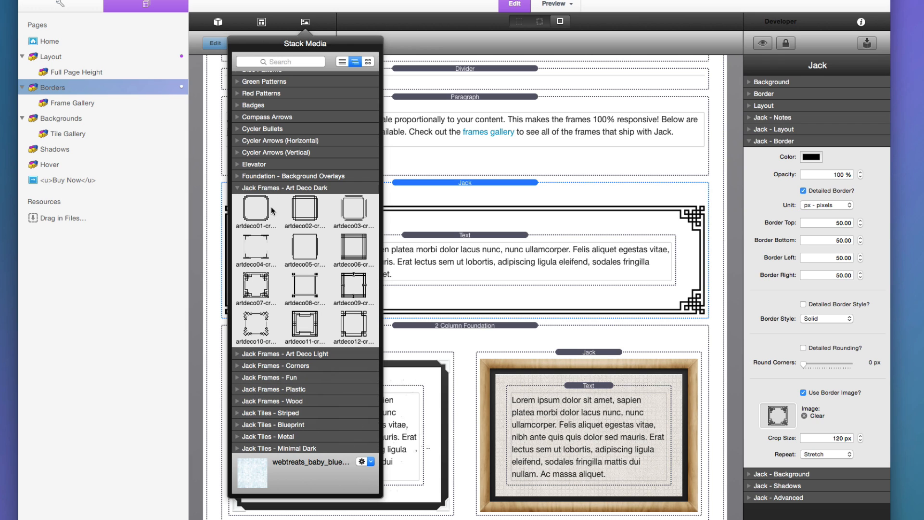
scroll(down, 3)
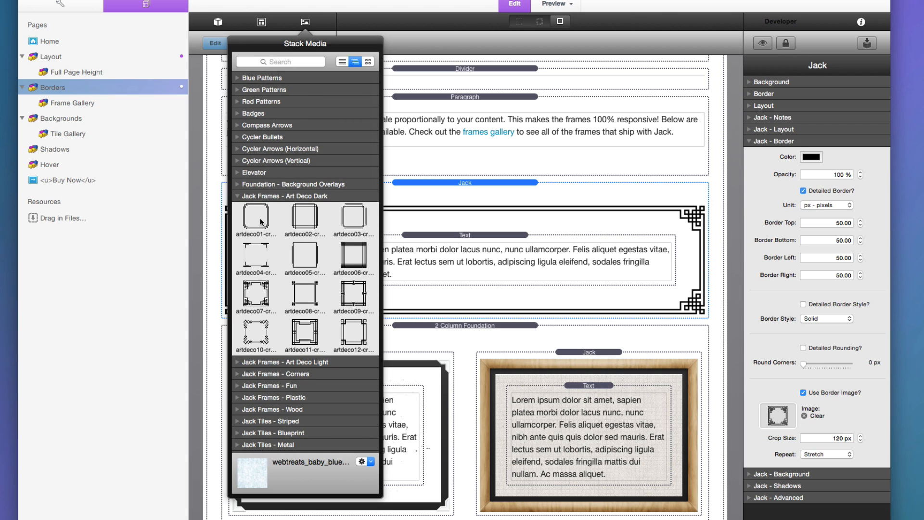
click(256, 296)
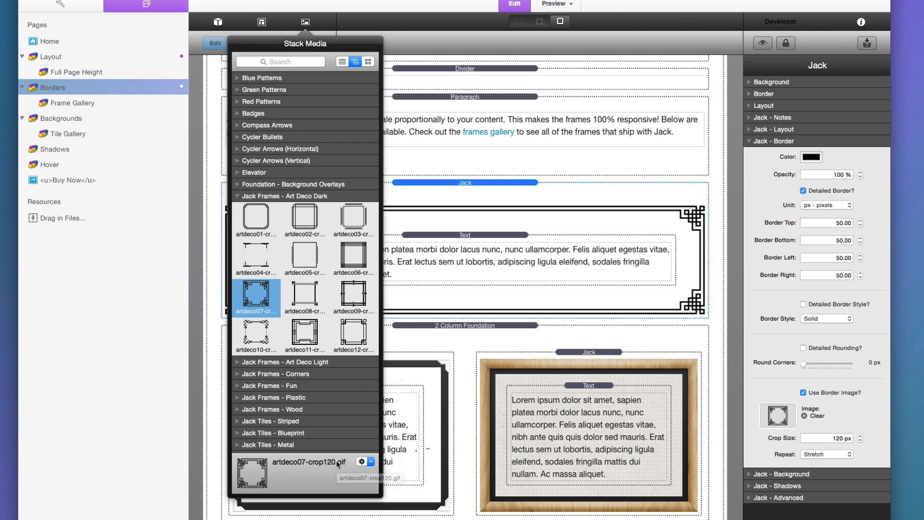
click(306, 295)
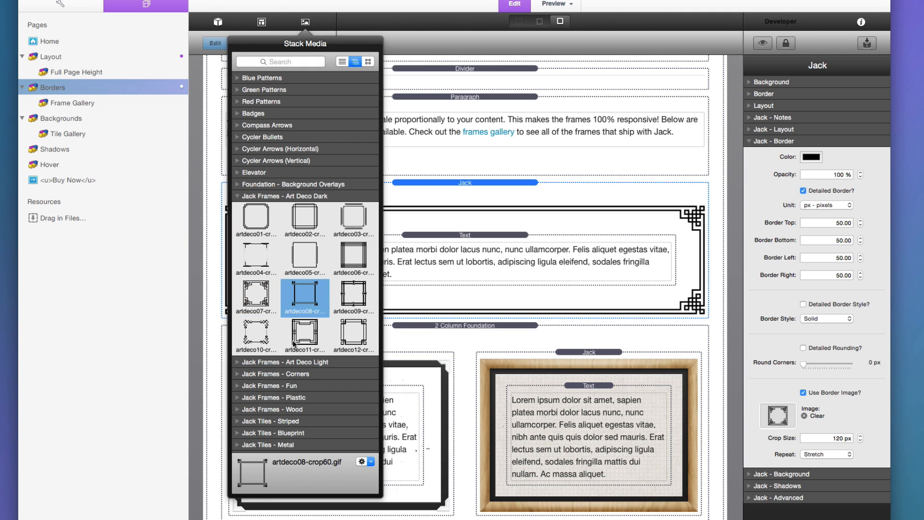
mouse_move(327, 469)
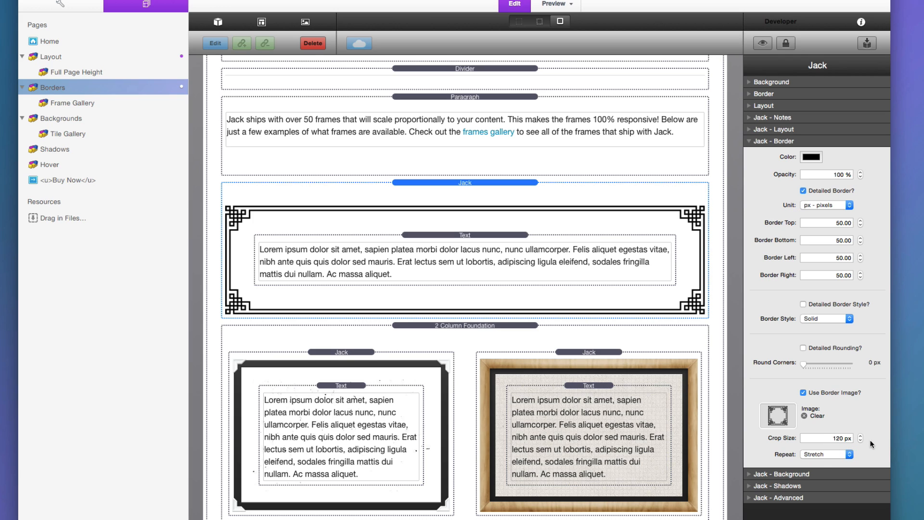
- Set the border image repeat mode to Repeat after trying Round and Stretch
click(825, 454)
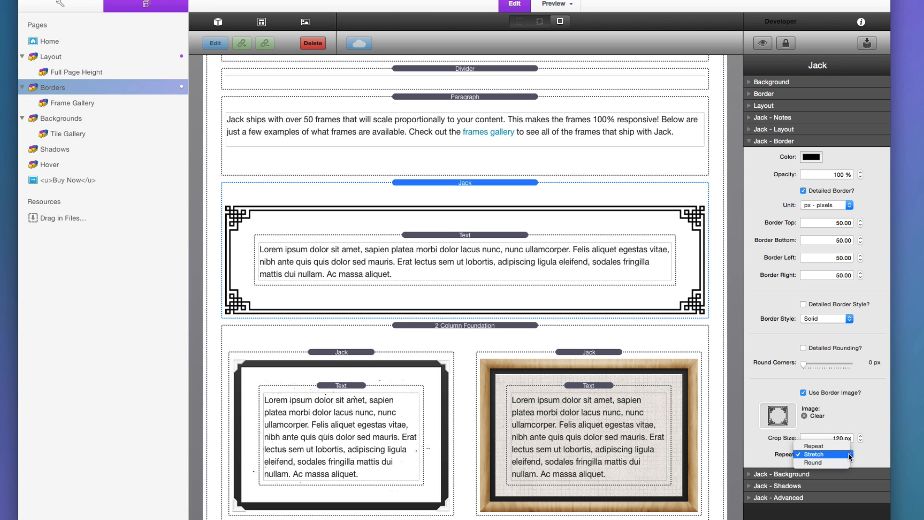
click(812, 461)
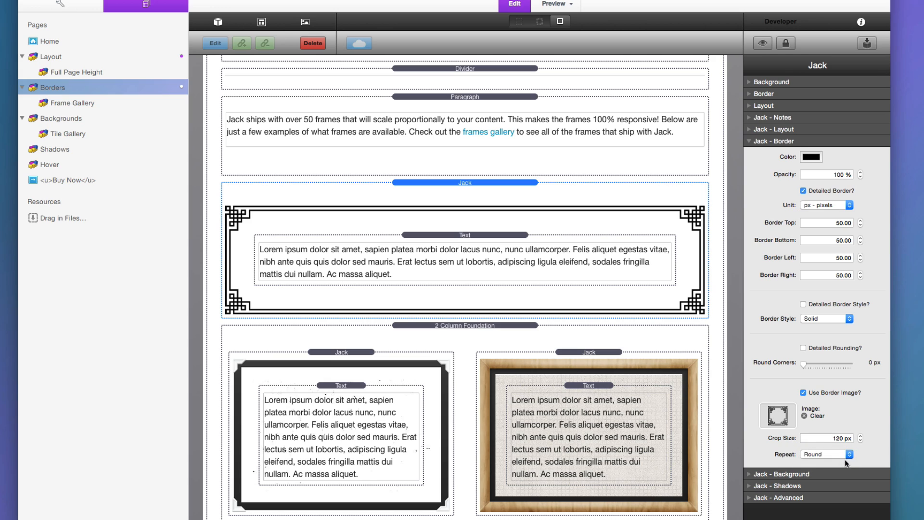
click(847, 455)
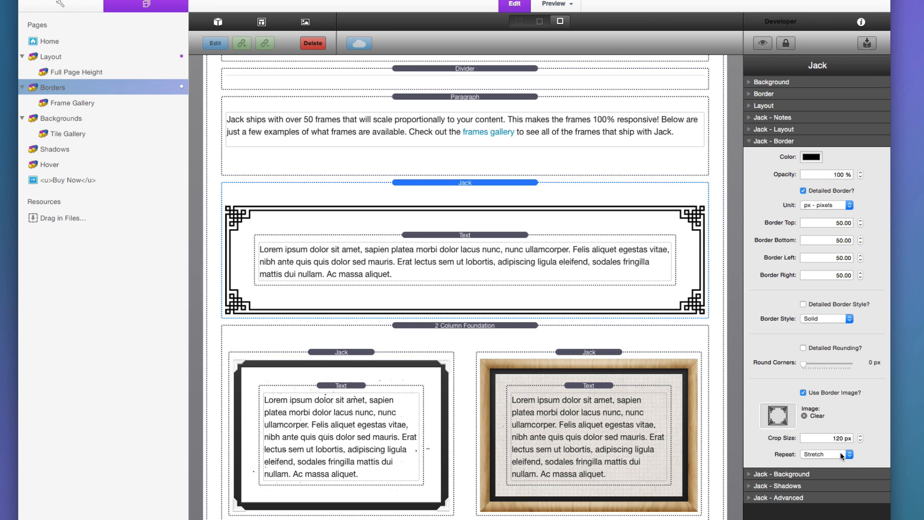
click(830, 454)
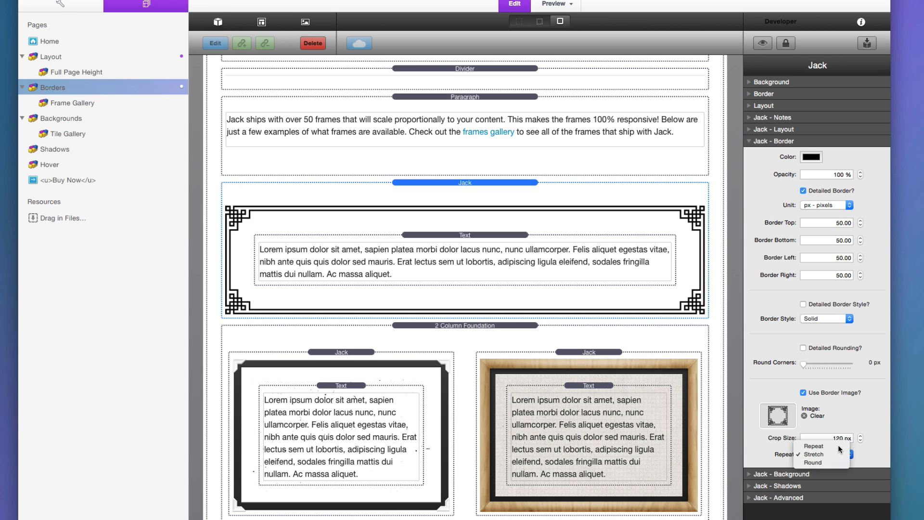
click(813, 446)
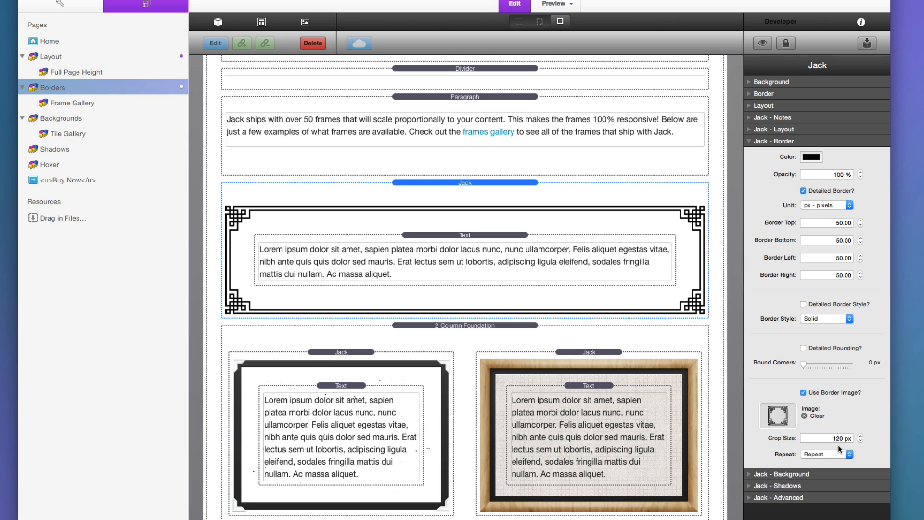
mouse_move(839, 454)
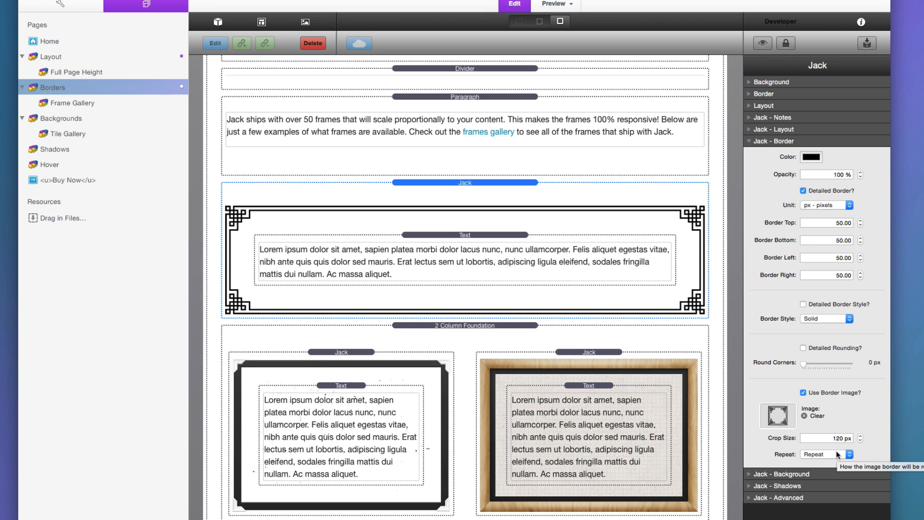